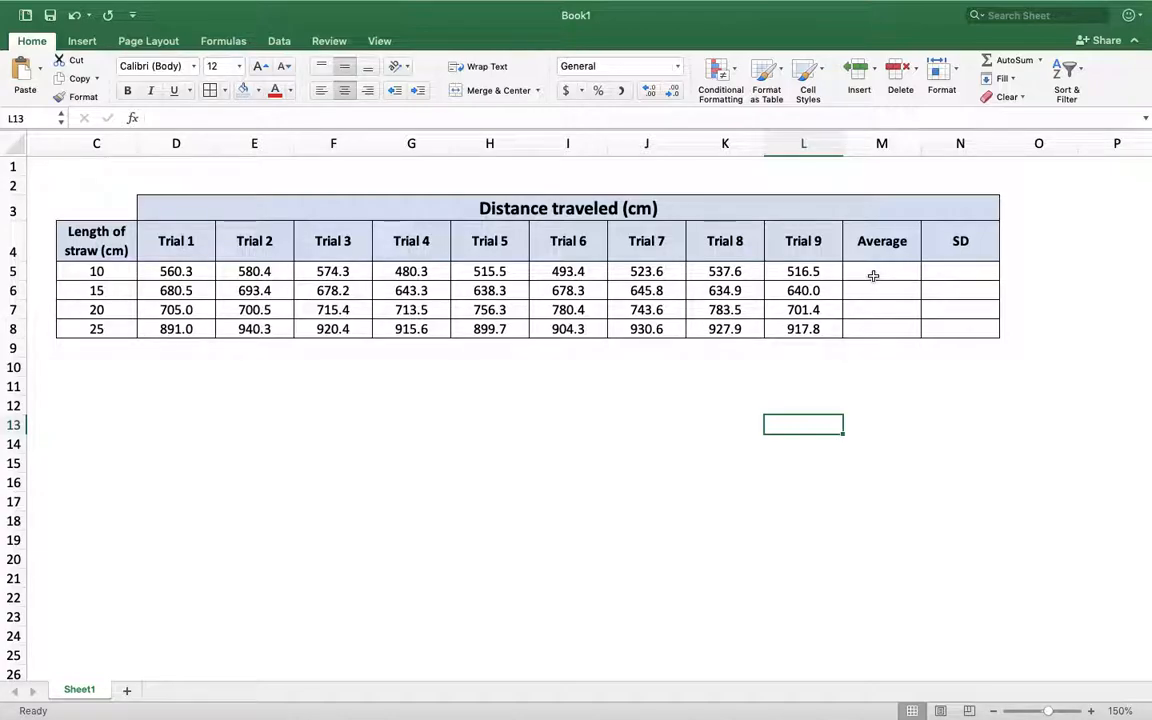
pyautogui.moveTo(381, 280)
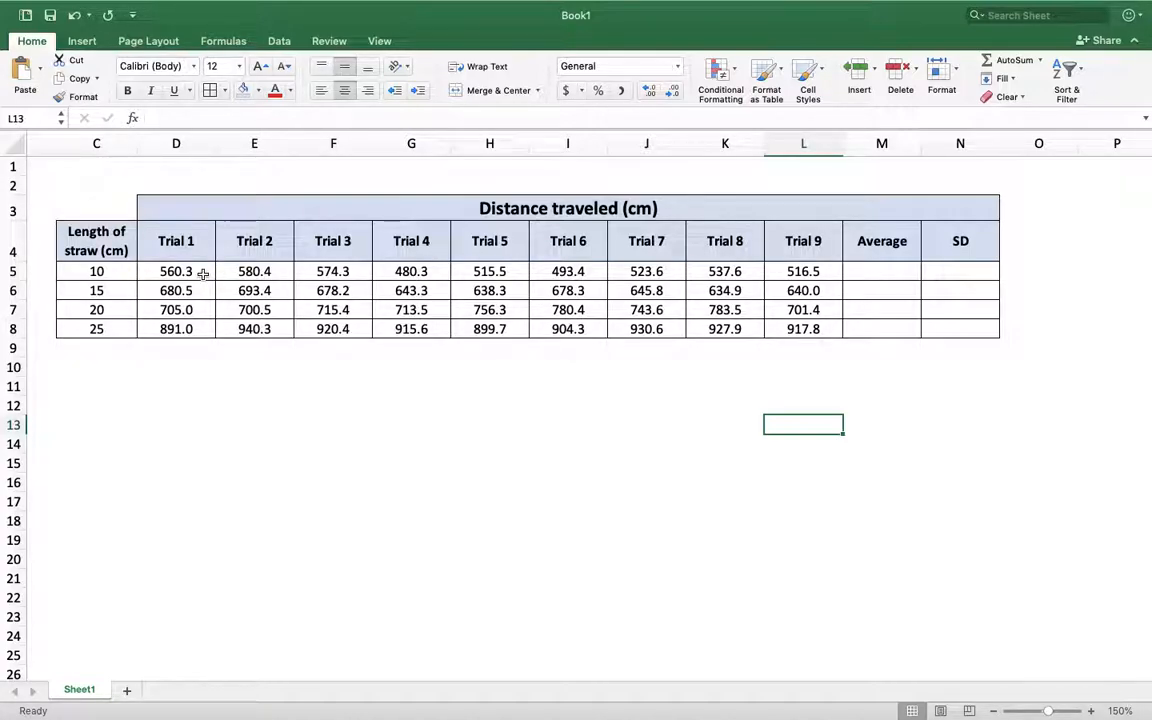
pyautogui.moveTo(893, 266)
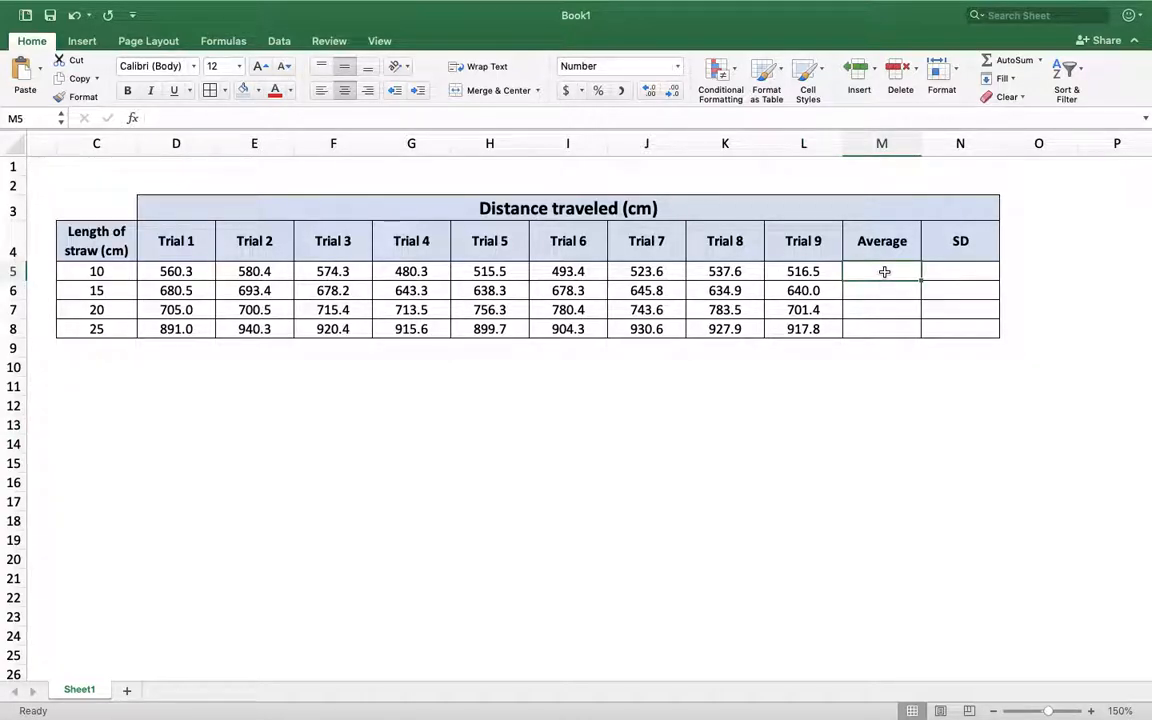
pyautogui.moveTo(820, 271)
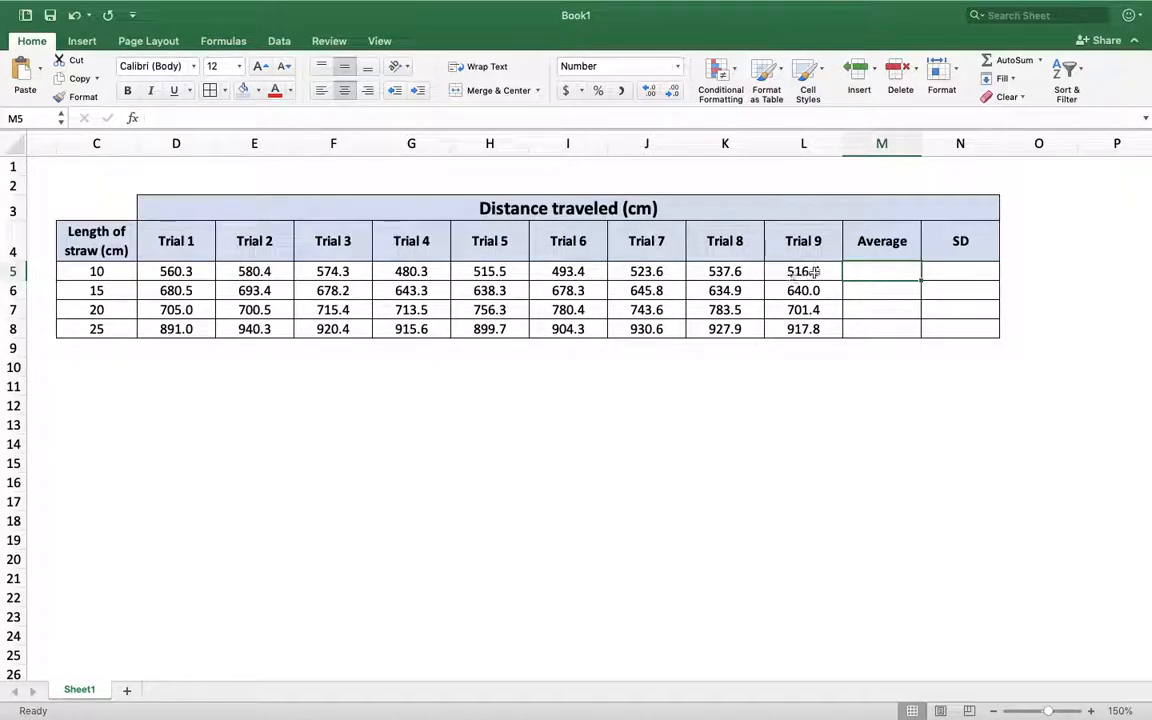
# Step: Enter =AVERAGE(D5:L5) for the 10 cm row, giving 531.3, and verify its range
pyautogui.write('=')
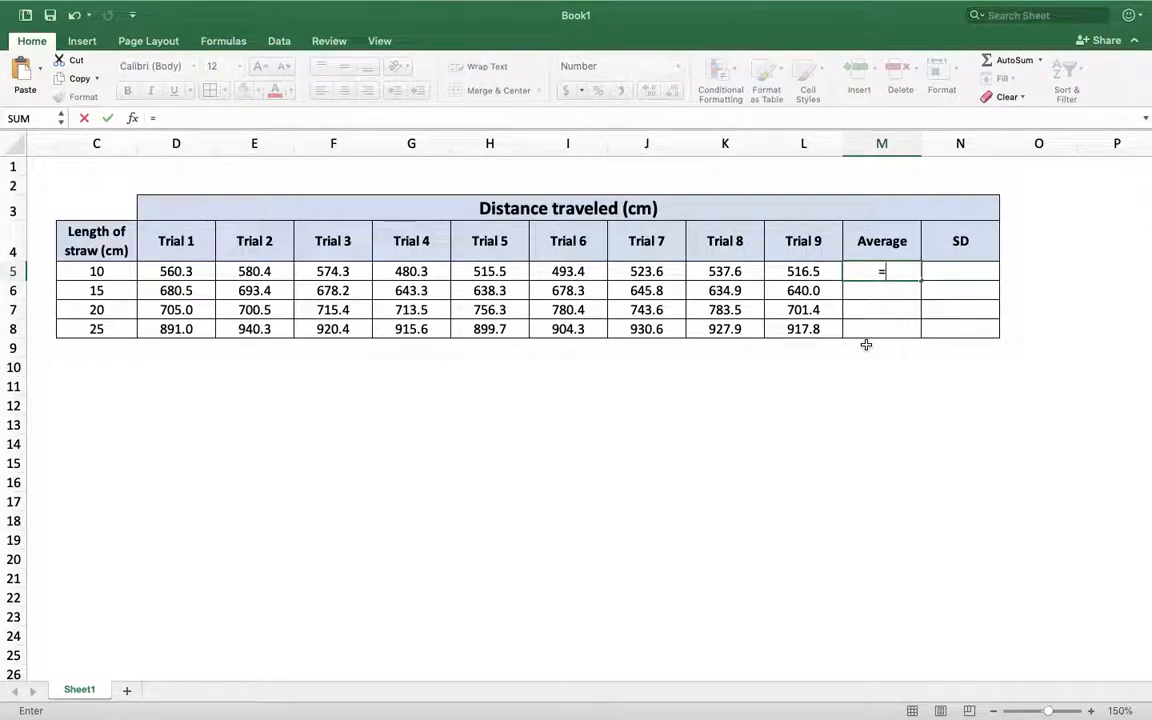
pyautogui.write('average')
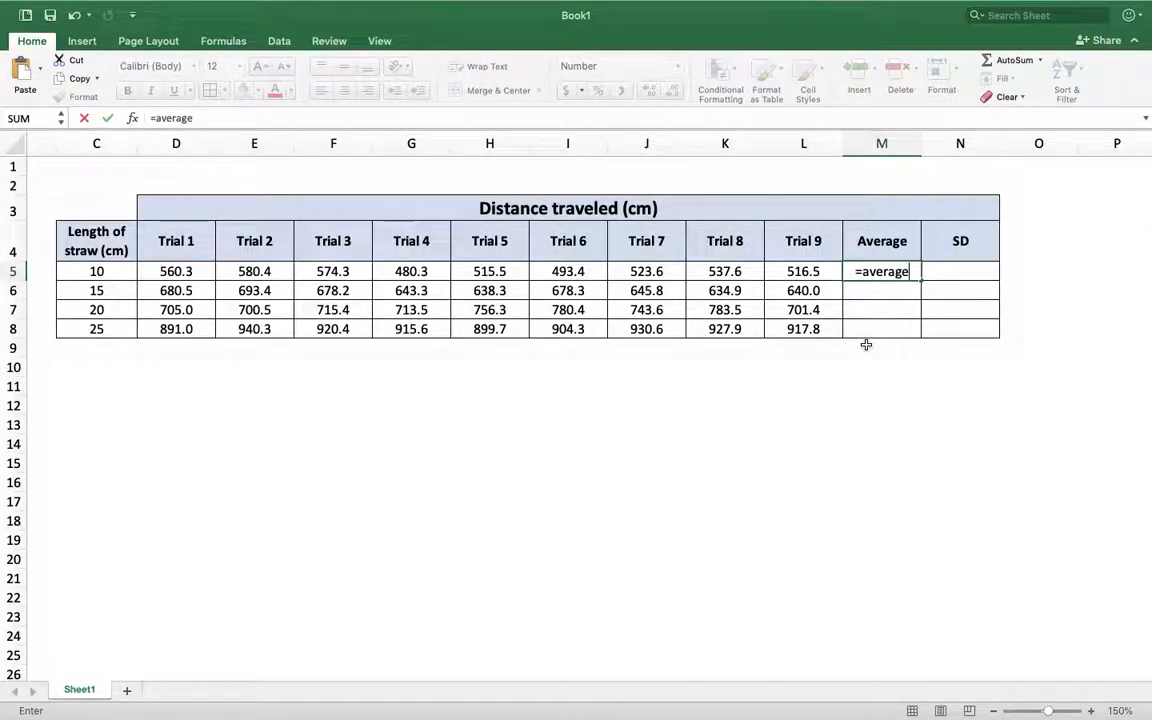
pyautogui.write('(')
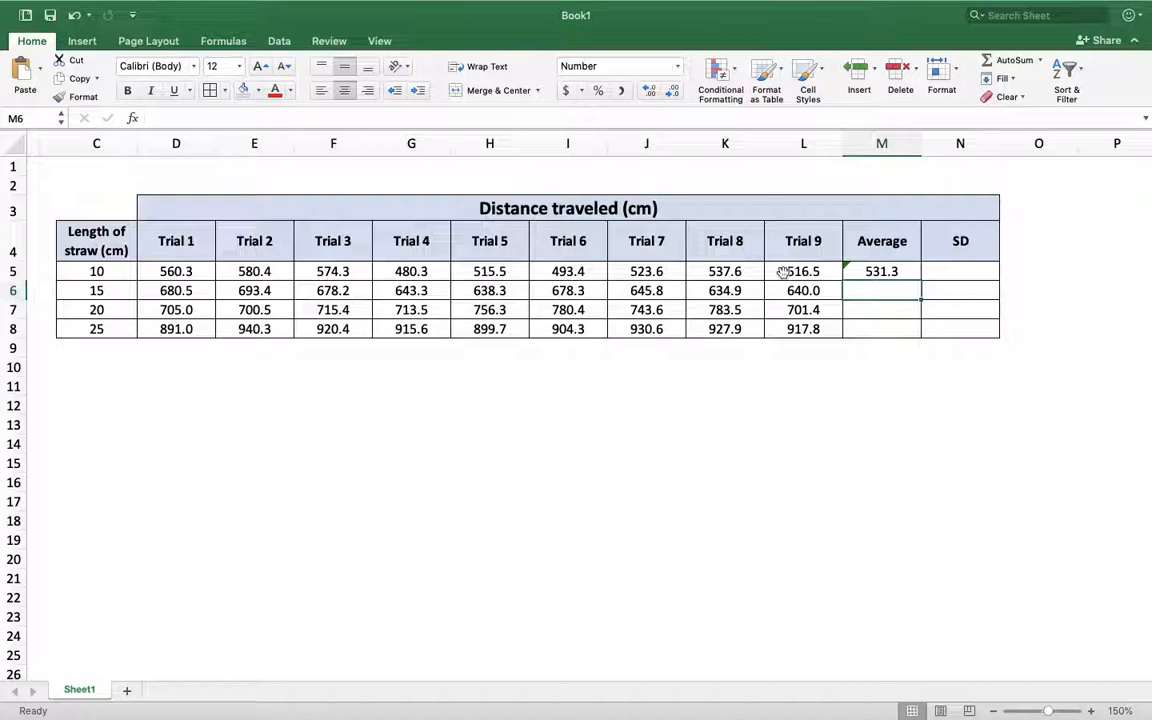
pyautogui.click(881, 271)
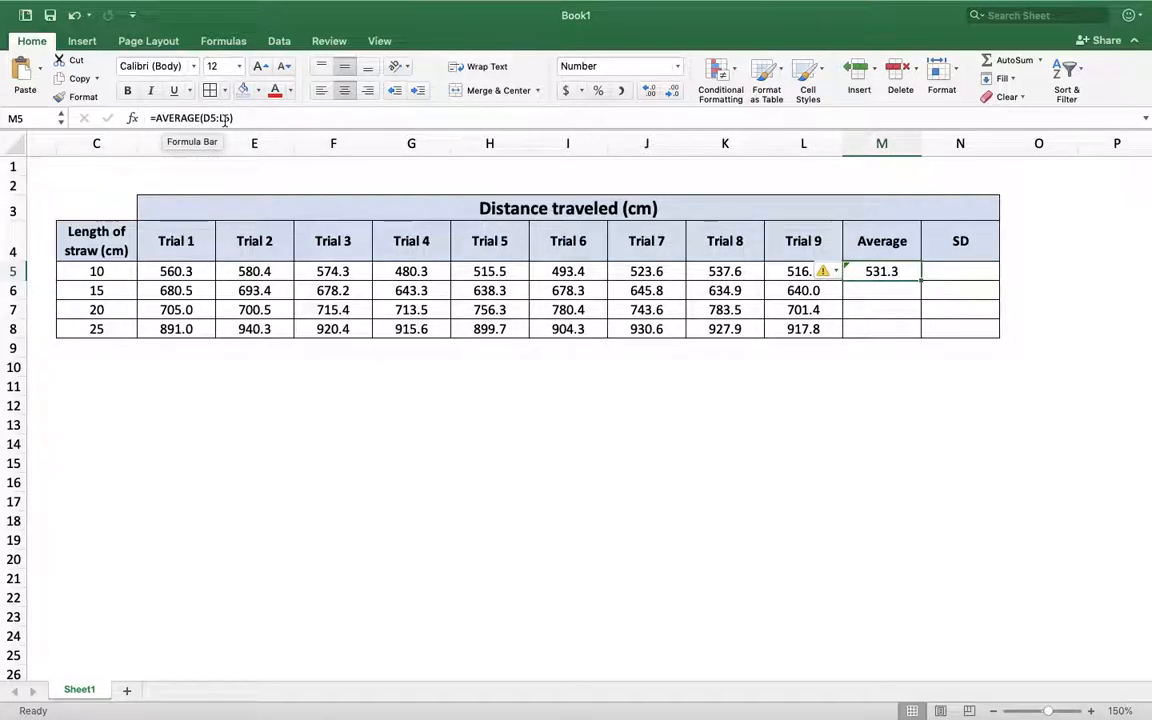
pyautogui.moveTo(171, 165)
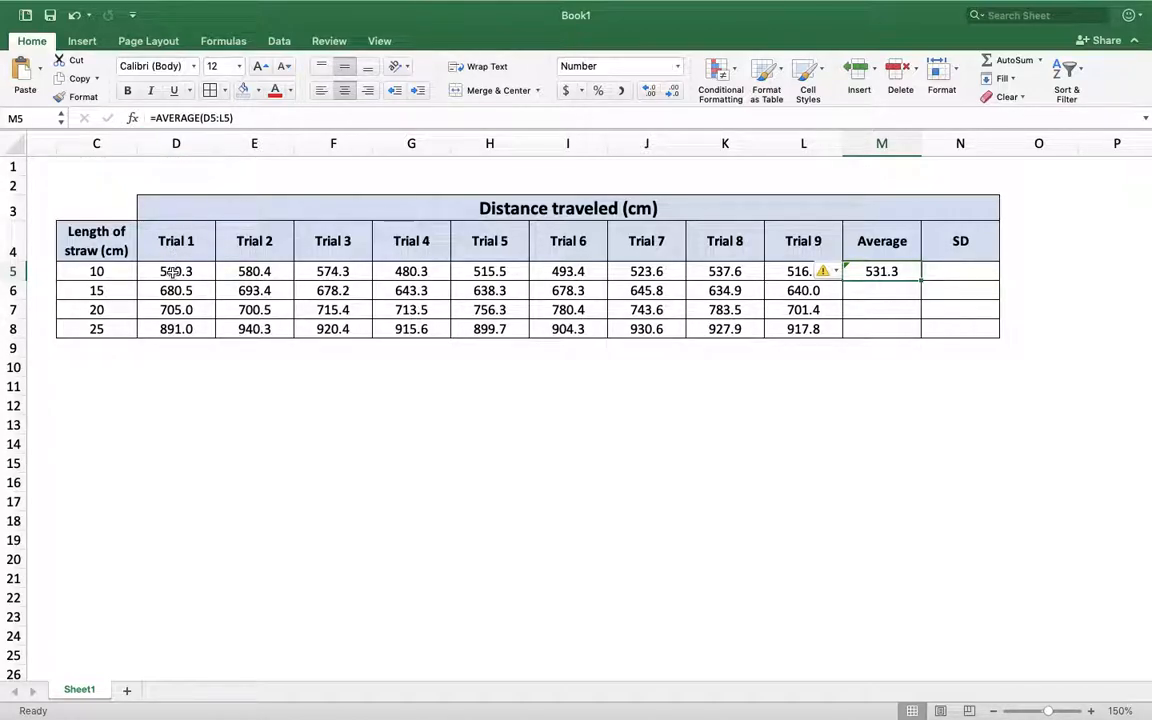
pyautogui.click(176, 271)
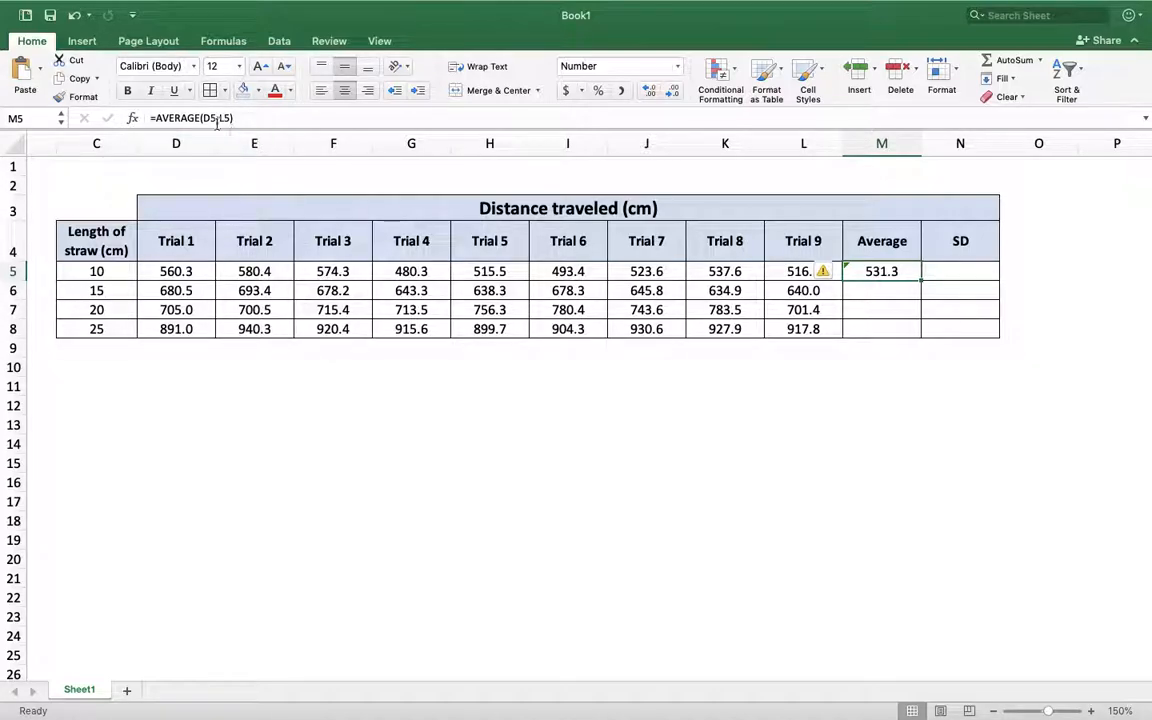
pyautogui.moveTo(220, 118)
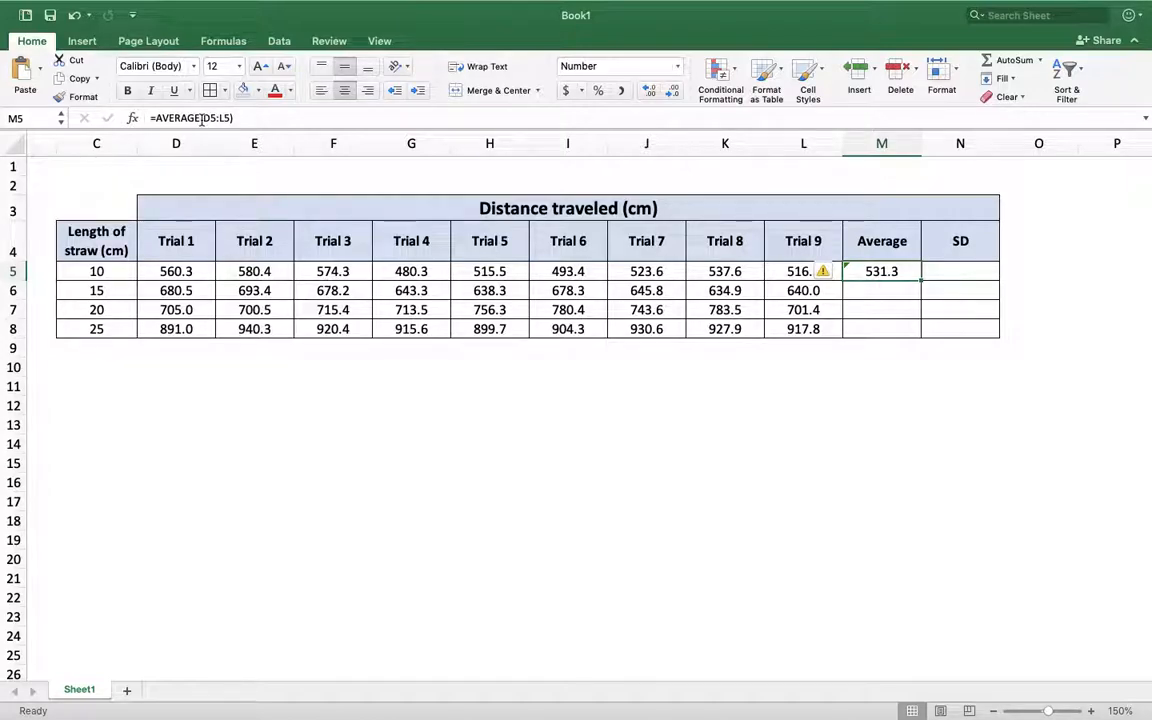
pyautogui.moveTo(215, 118)
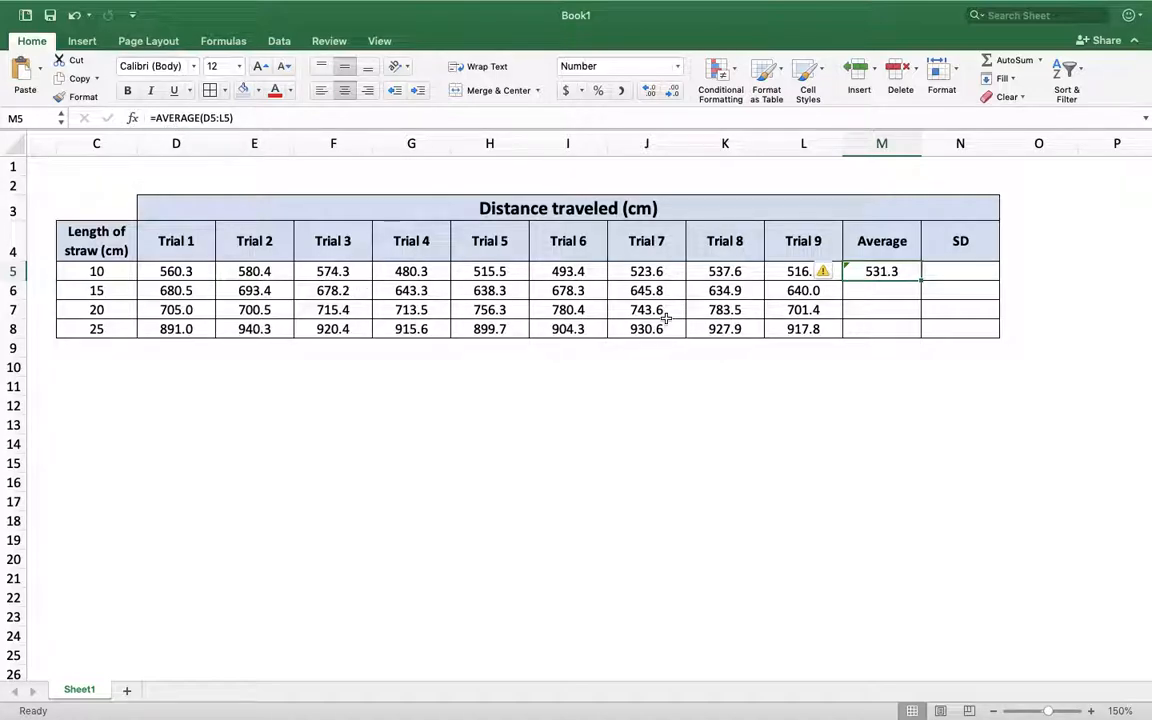
# Step: Start an AVERAGE formula in M6 over the 15 cm row's trial values
pyautogui.click(881, 290)
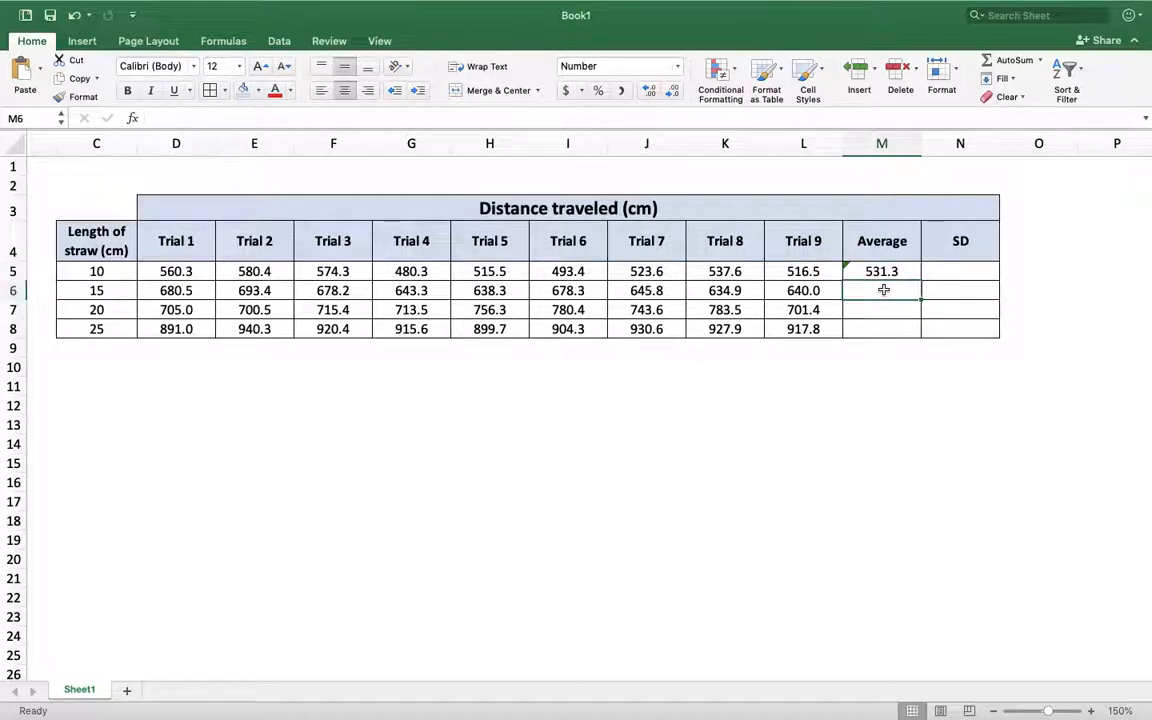
pyautogui.write('=average(')
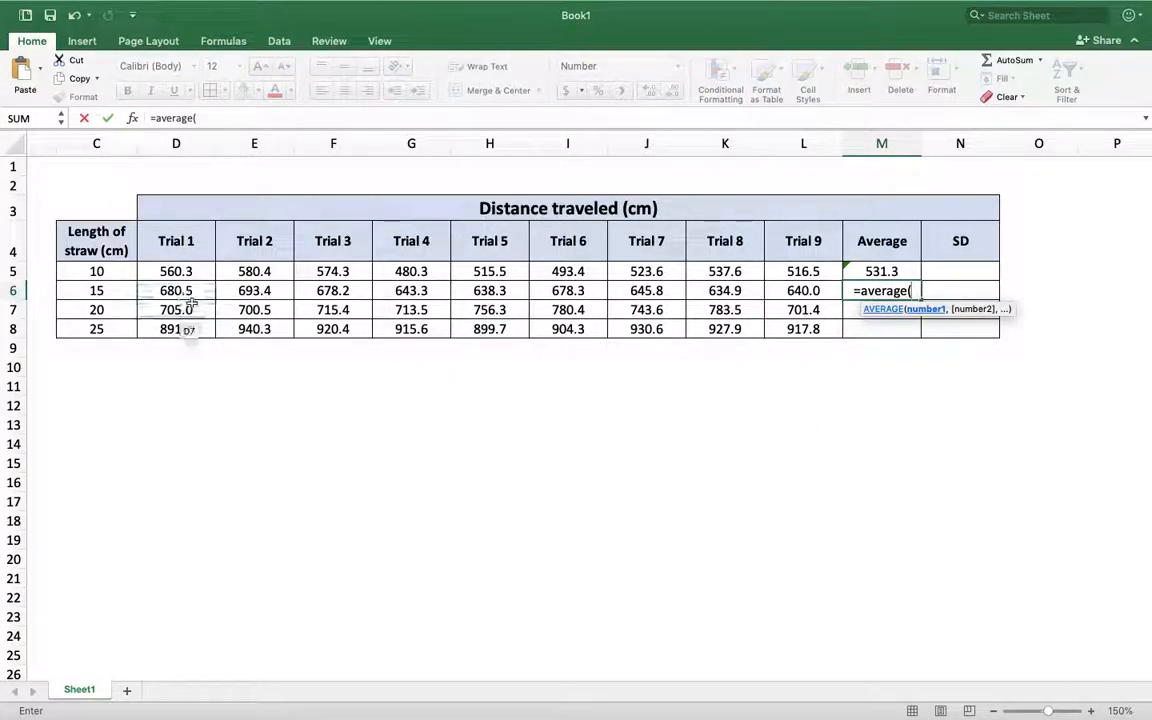
pyautogui.click(176, 290)
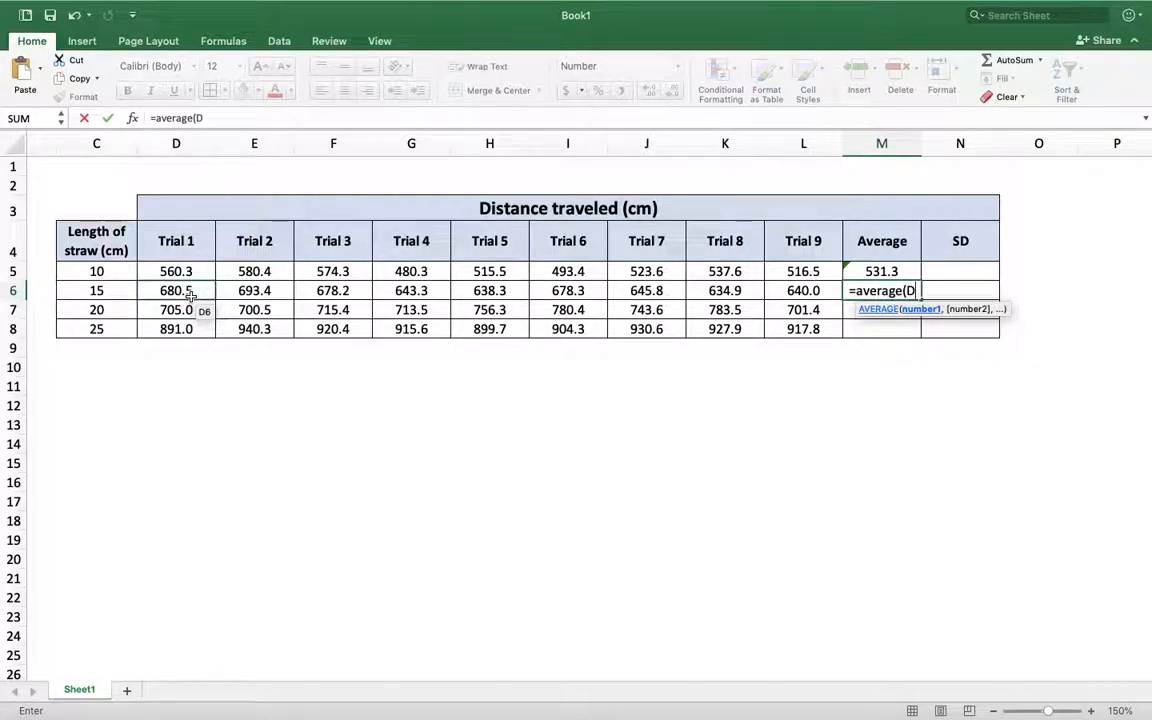
pyautogui.click(176, 290)
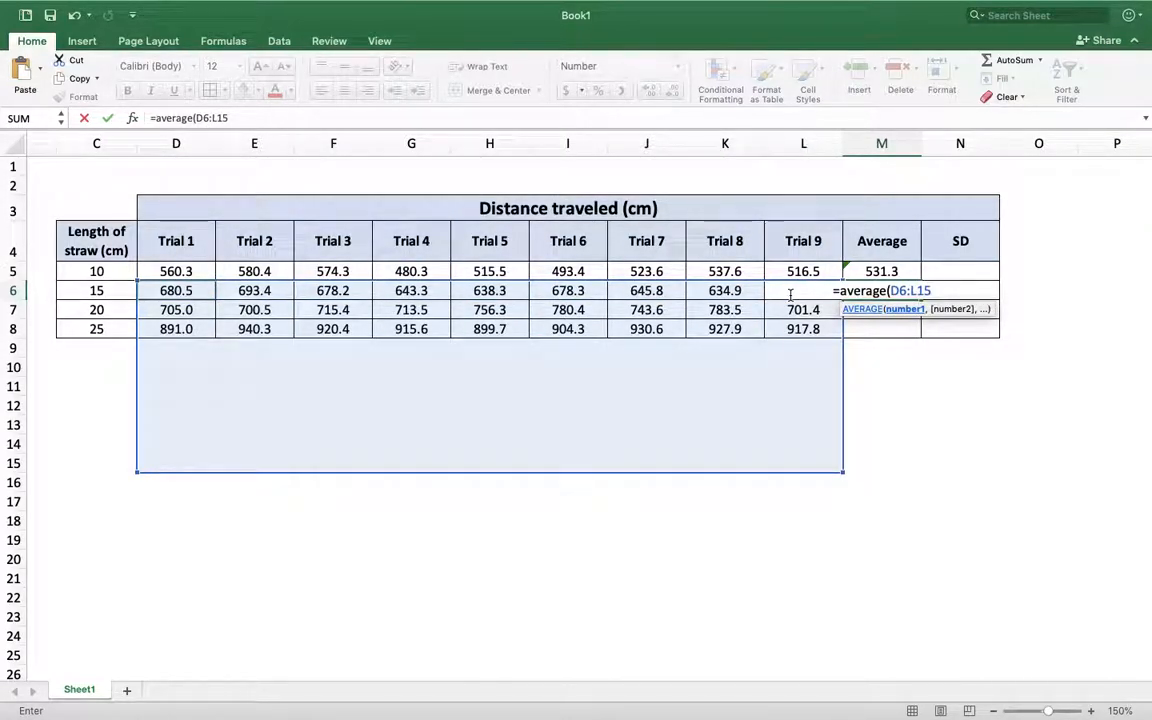
pyautogui.moveTo(805, 338)
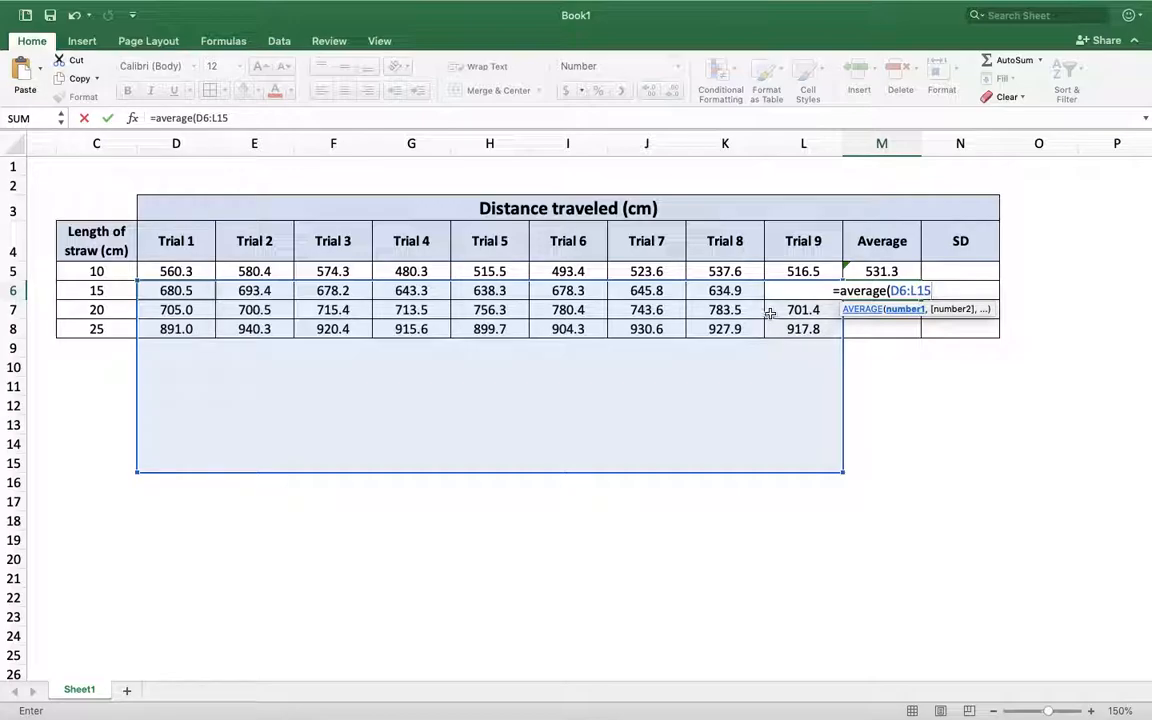
pyautogui.moveTo(780, 288)
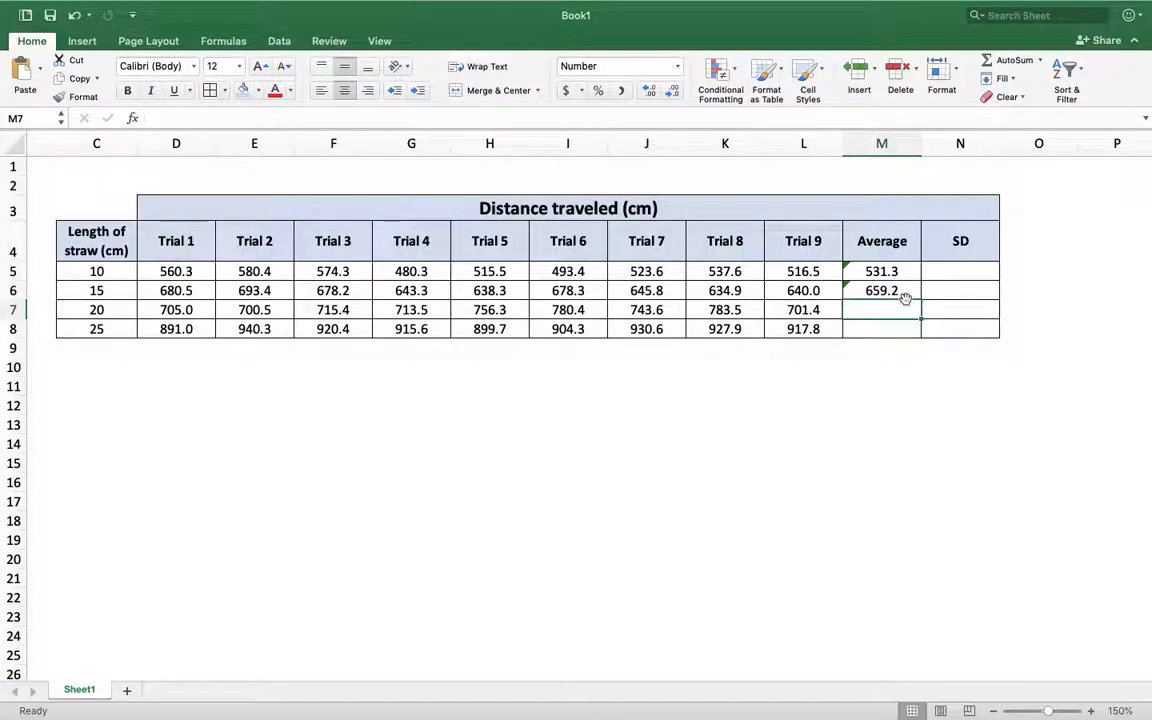
# Step: Enter the 20 cm and 25 cm averages, 733.3 and 916.4, in M7 and M8
pyautogui.click(881, 290)
pyautogui.write('=')
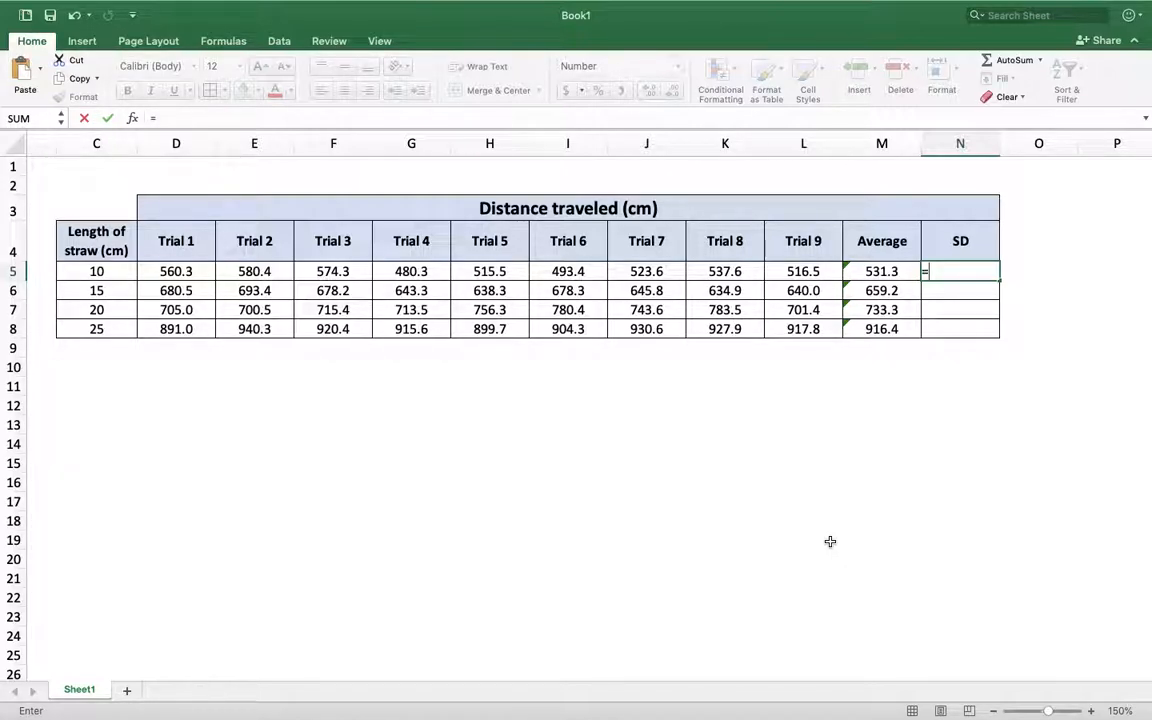
# Step: Begin the STDEV formula for the 10 cm row in N5
pyautogui.write('stdev')
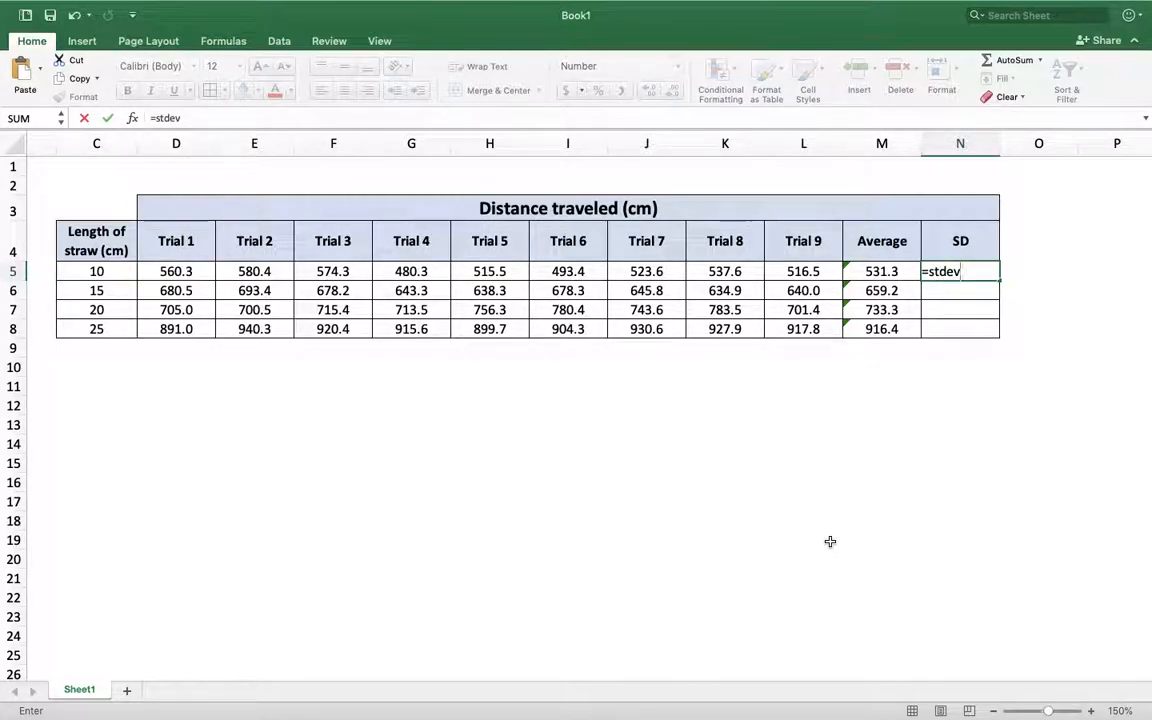
pyautogui.write('(')
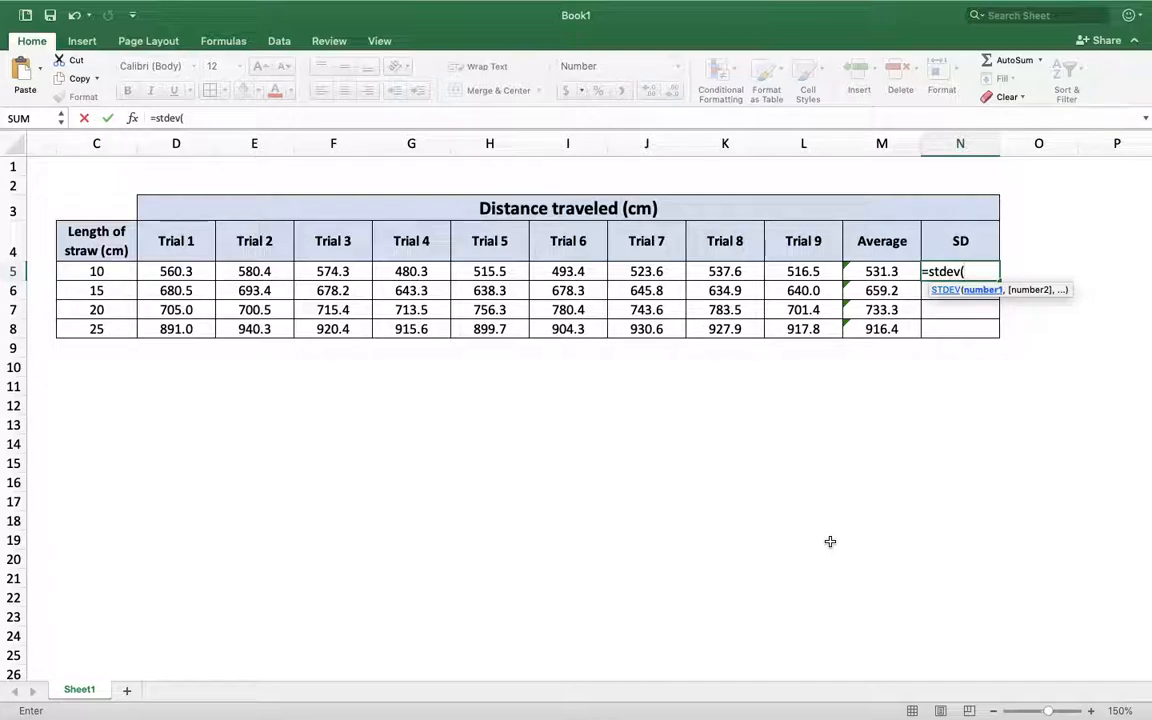
pyautogui.moveTo(988, 311)
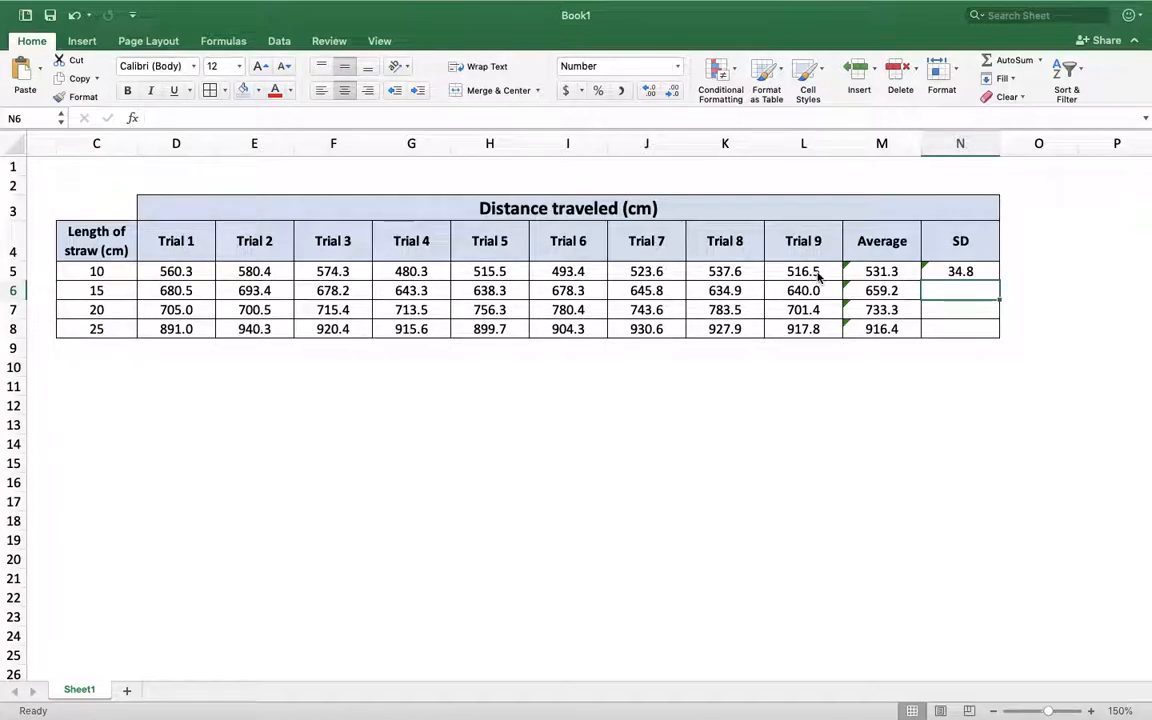
# Step: Write =STDEV over D6:L6 in N6 for the 15 cm row
pyautogui.write('=stdev(')
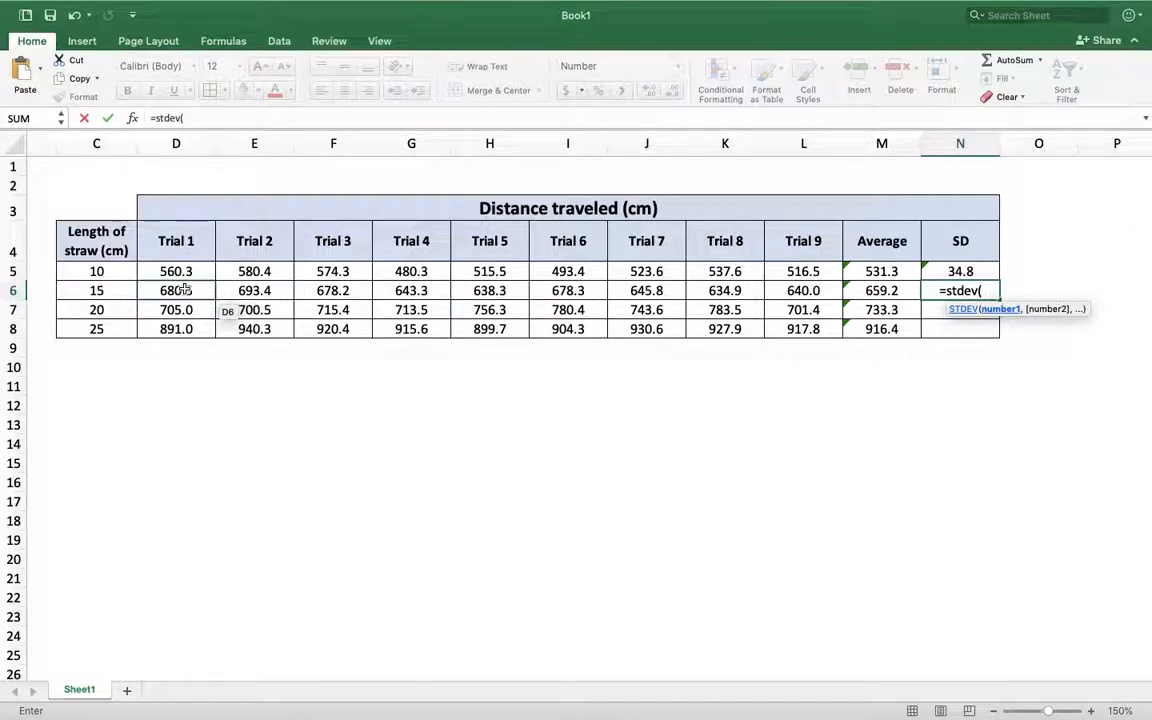
pyautogui.click(176, 290)
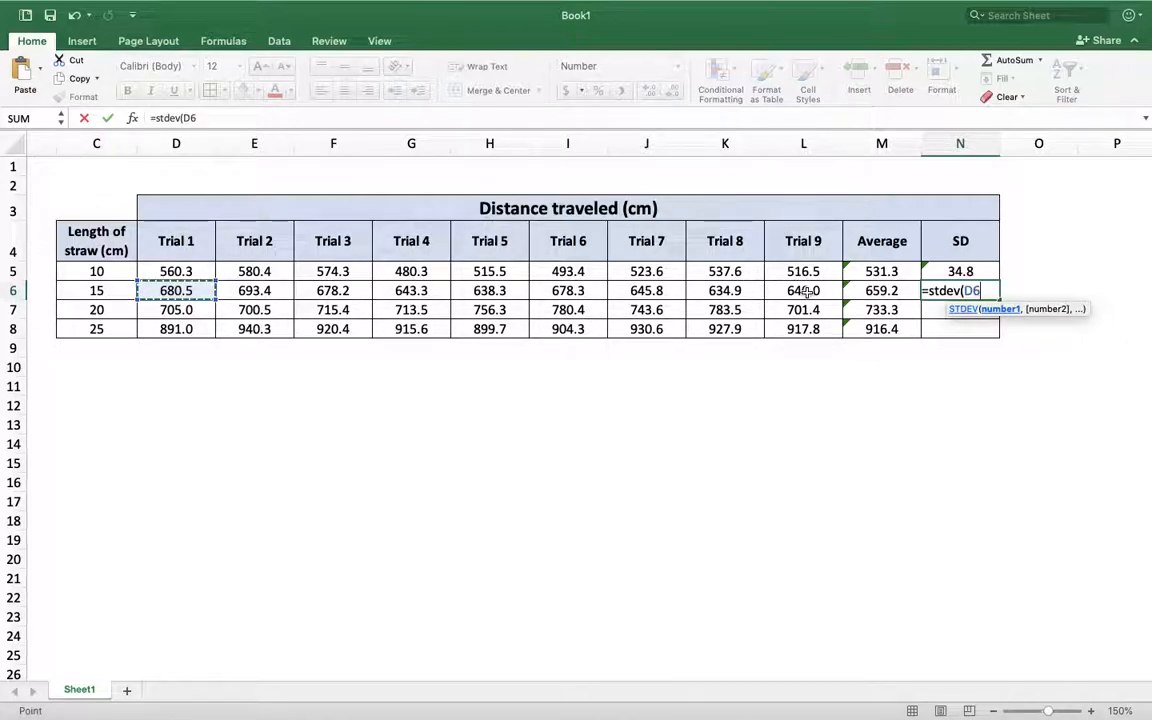
pyautogui.moveTo(176, 290); pyautogui.dragTo(803, 290)
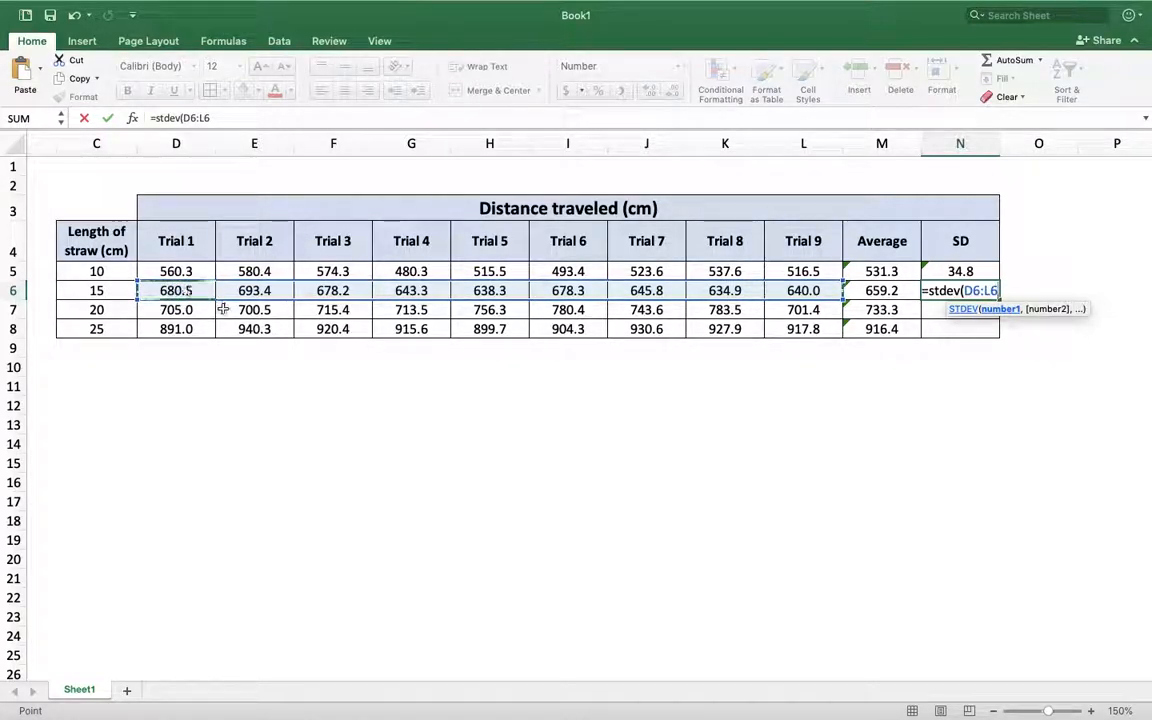
pyautogui.moveTo(803, 318)
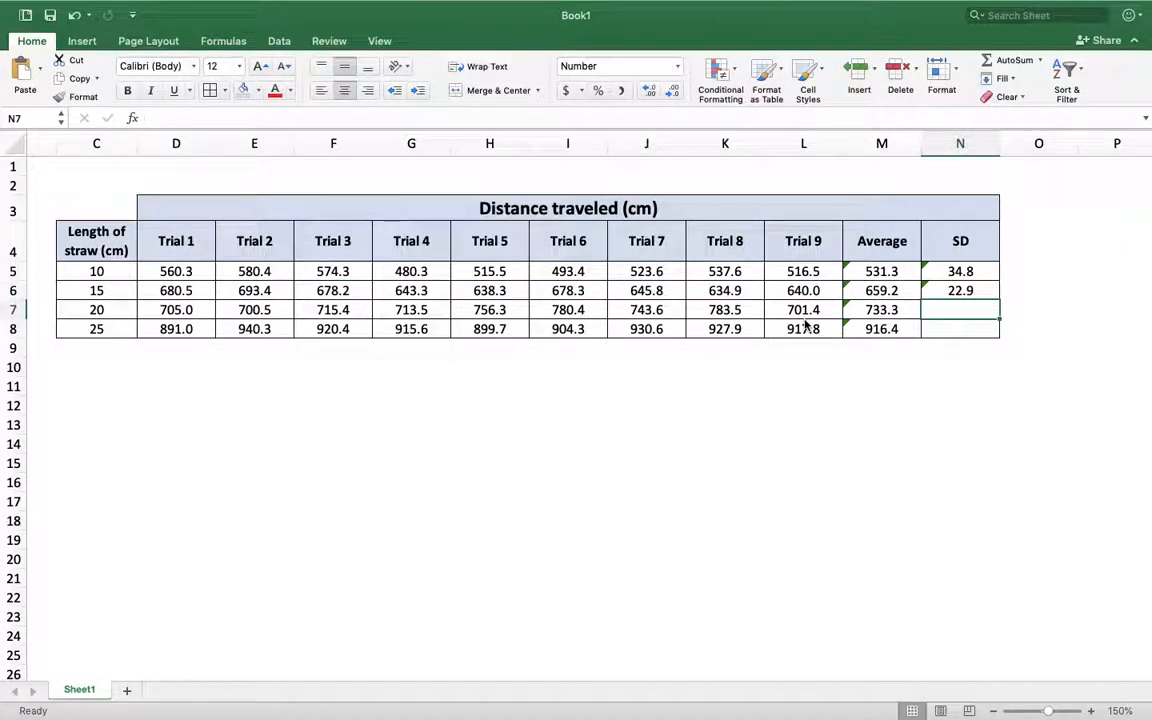
# Step: Enter =STDEV(D7:L7) in N7 for the 20 cm row, giving 33.5
pyautogui.write('=st')
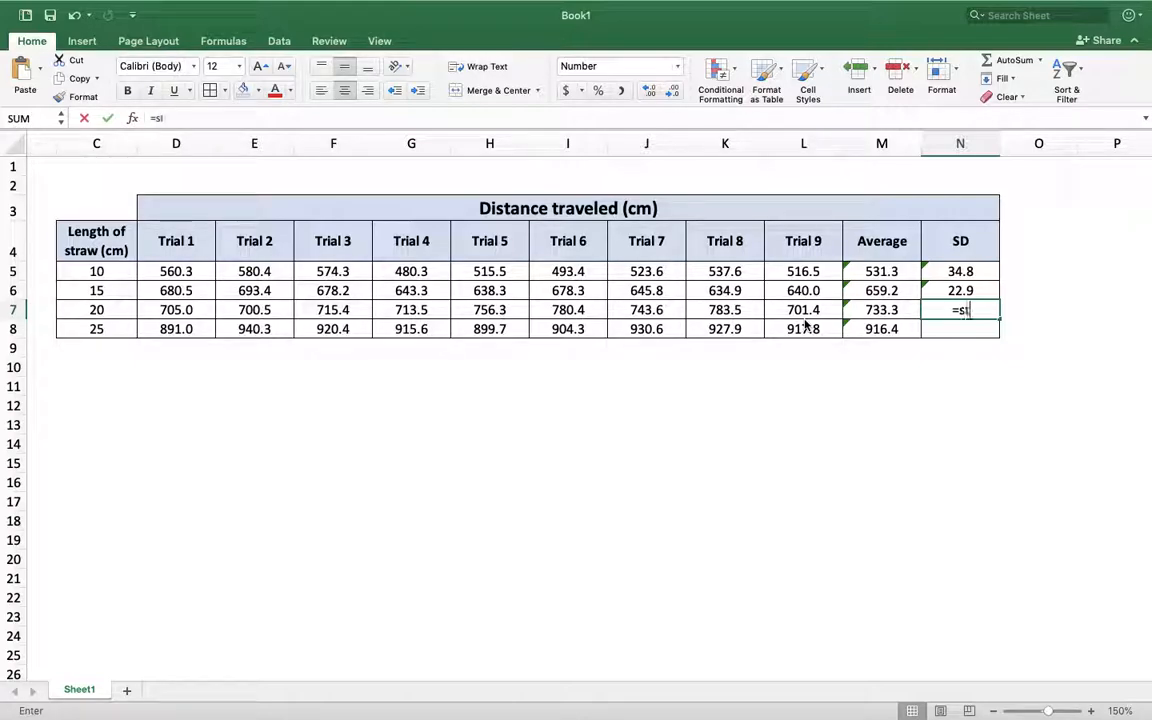
pyautogui.write('tdev(')
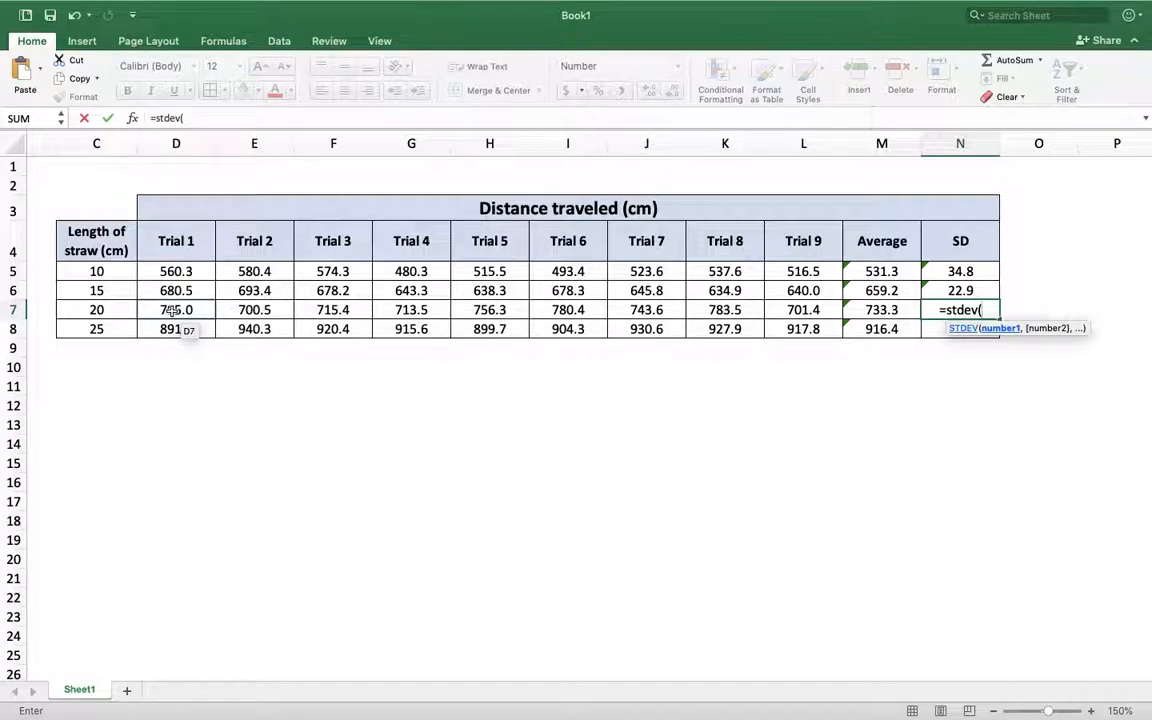
pyautogui.click(176, 309)
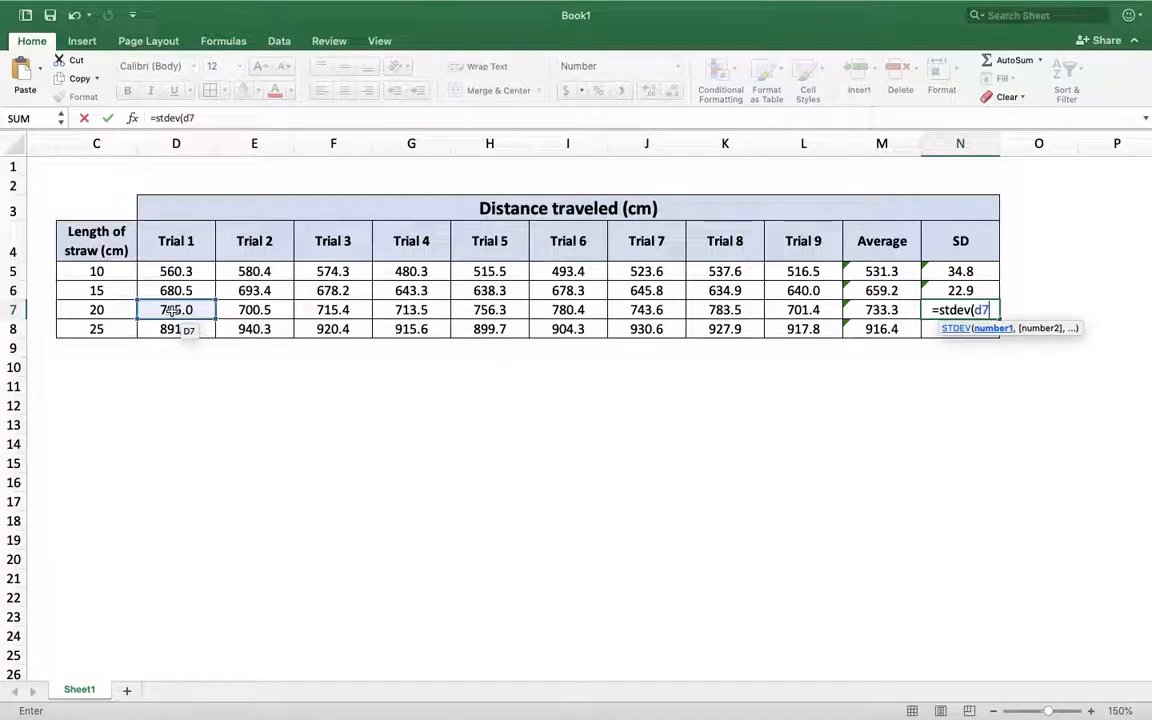
pyautogui.write(':')
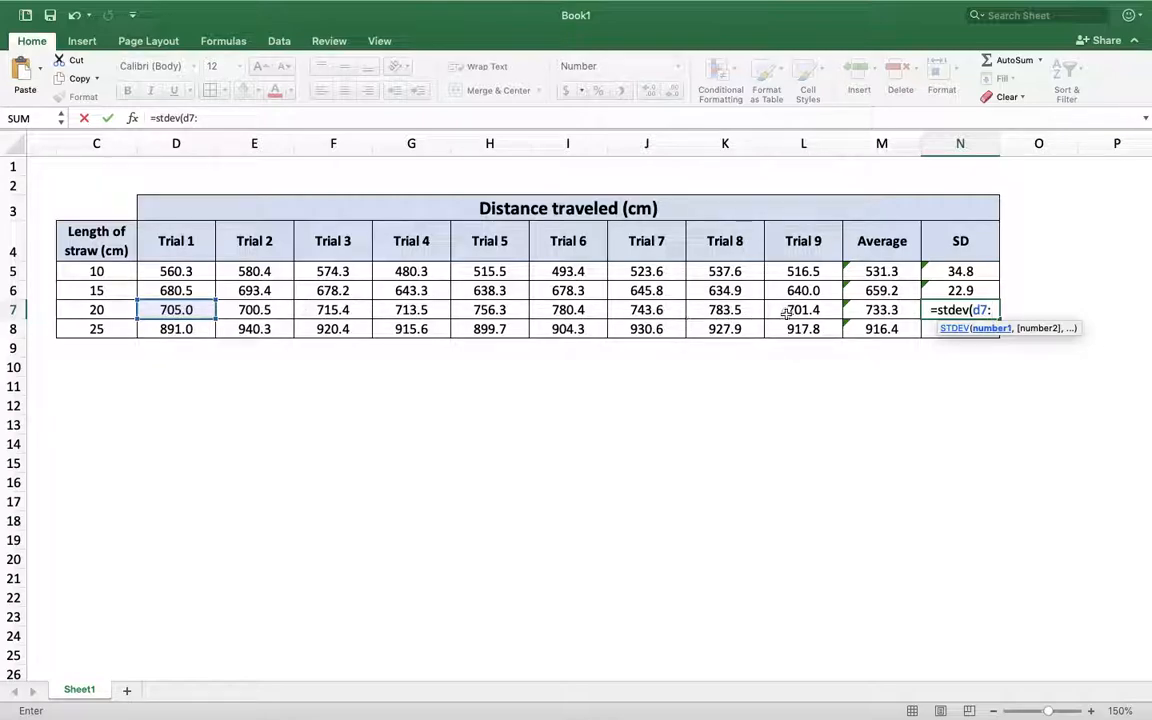
pyautogui.write('L')
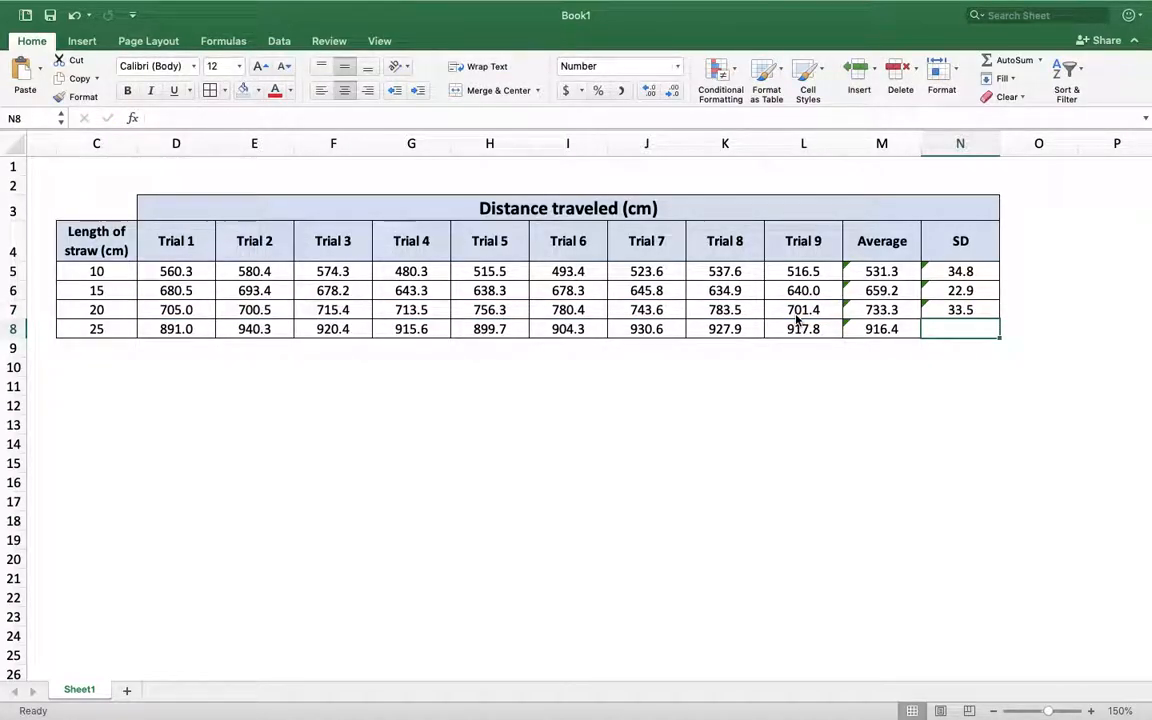
# Step: Select the 20 cm SD cell N7 to copy its formula down to N8
pyautogui.click(959, 309)
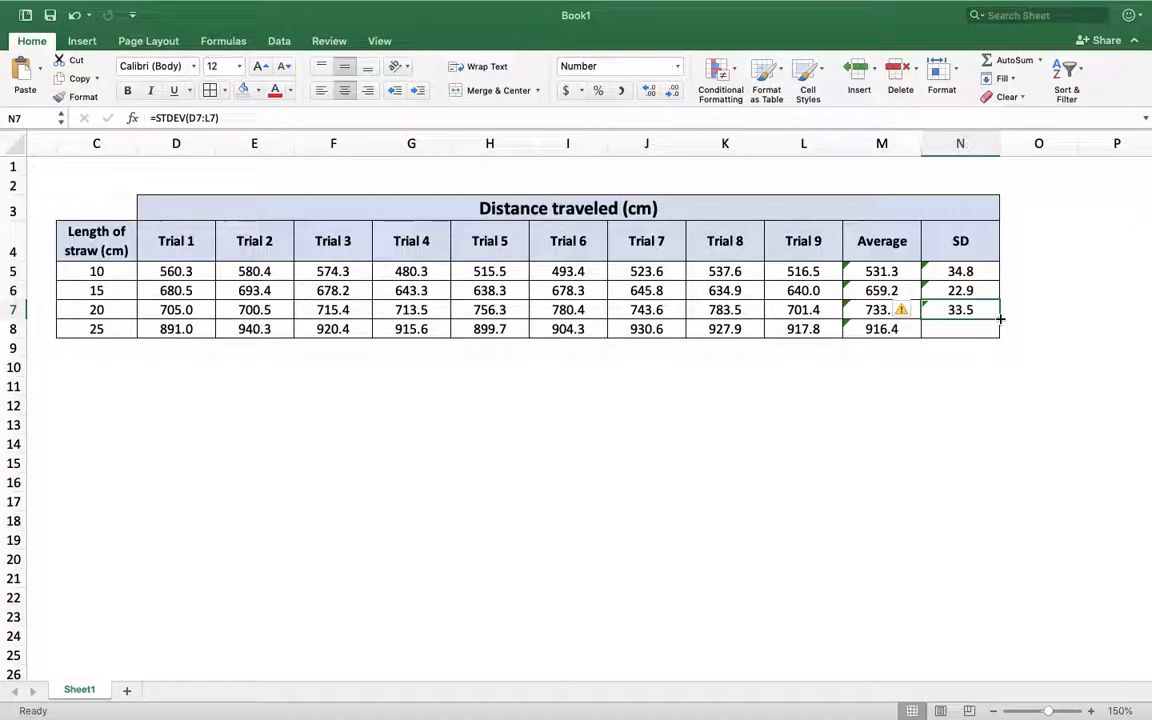
pyautogui.moveTo(1017, 320)
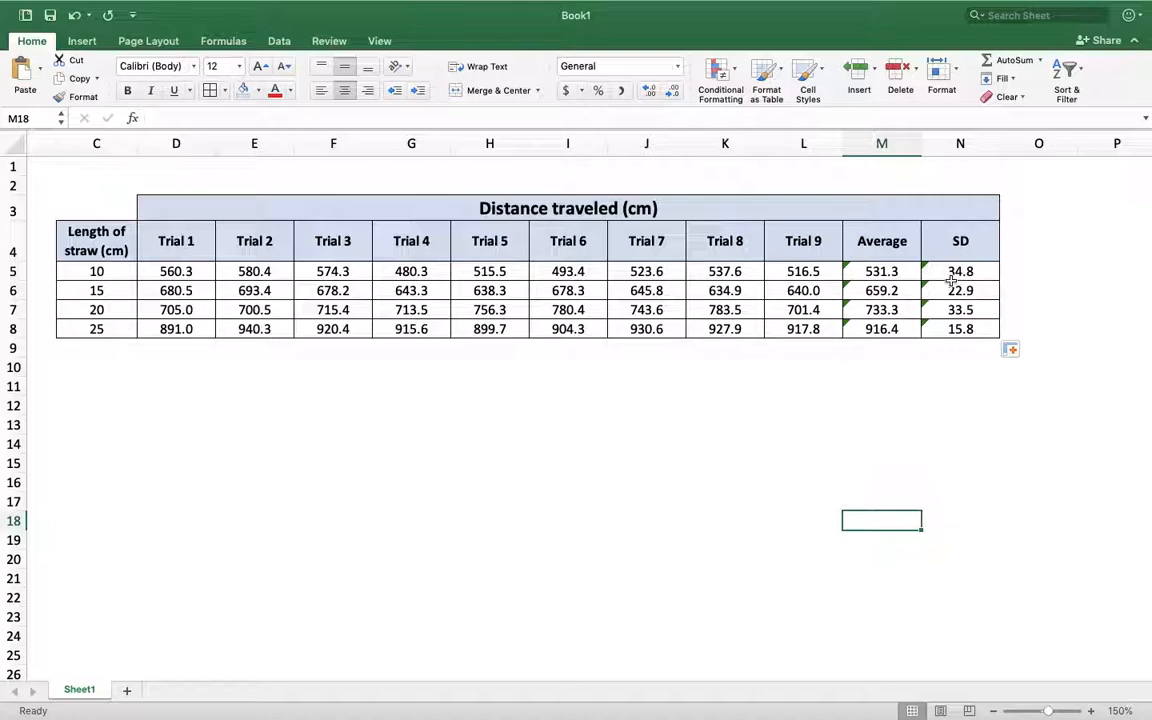
pyautogui.moveTo(850, 271)
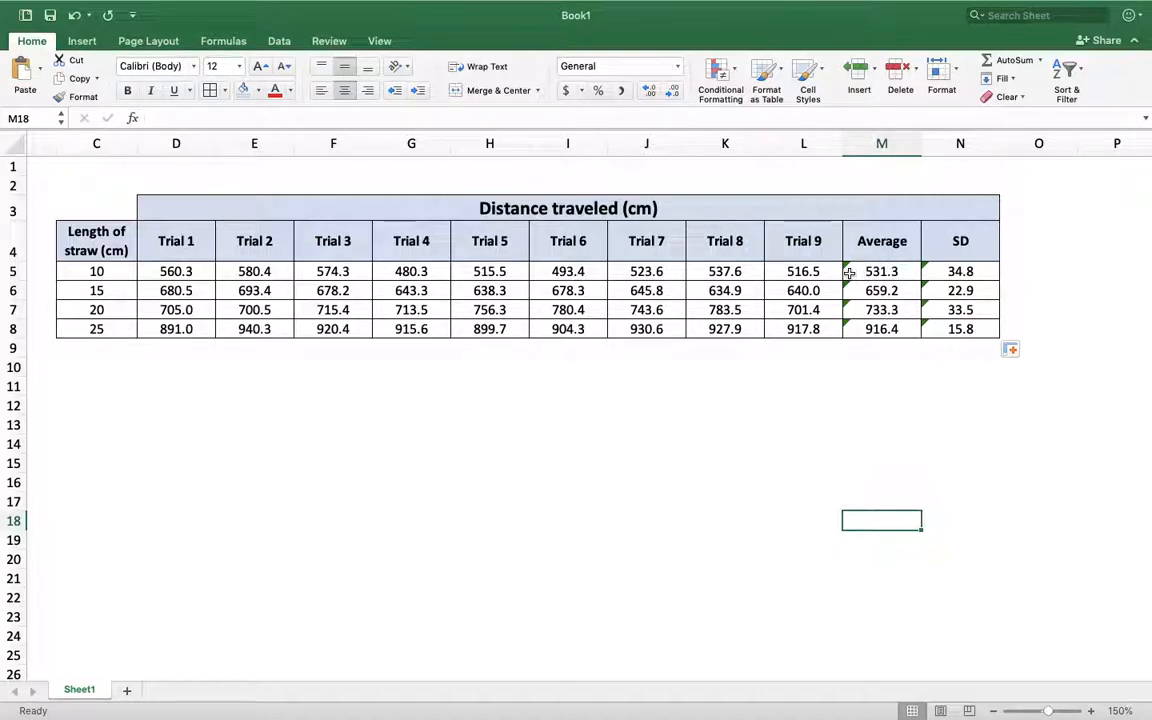
pyautogui.moveTo(893, 271)
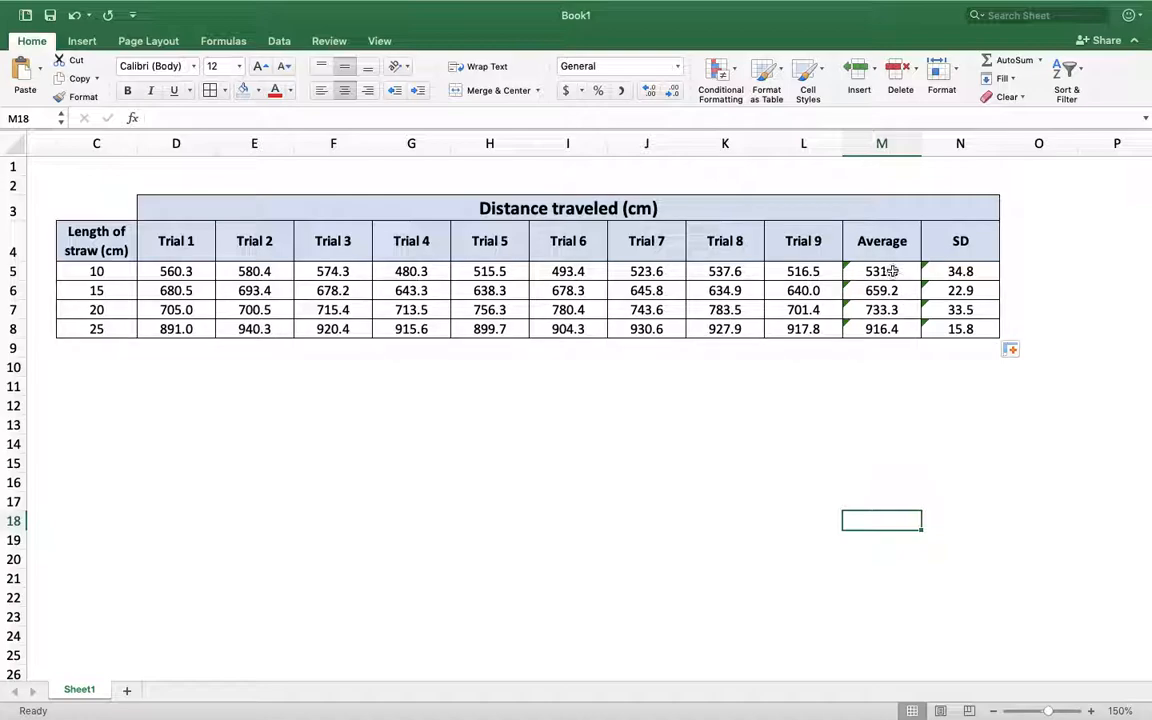
# Step: Format the Average and SD results M5:N8 to show one decimal place
pyautogui.moveTo(882, 271); pyautogui.dragTo(960, 329)
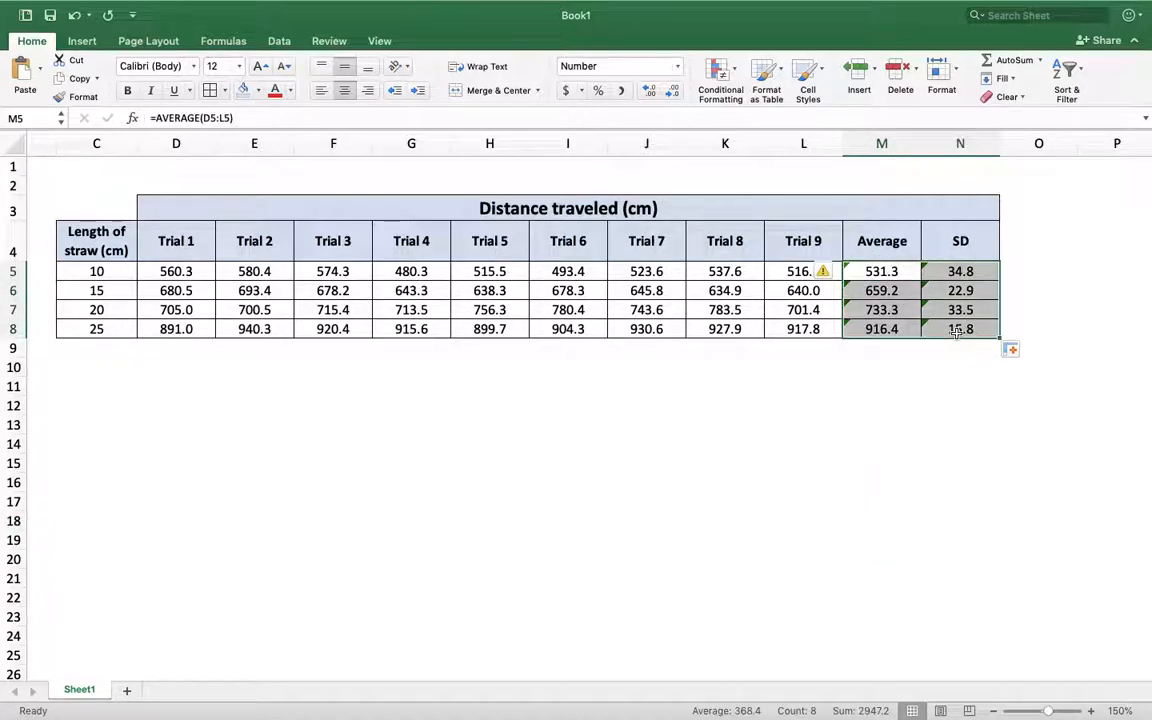
pyautogui.click(648, 90)
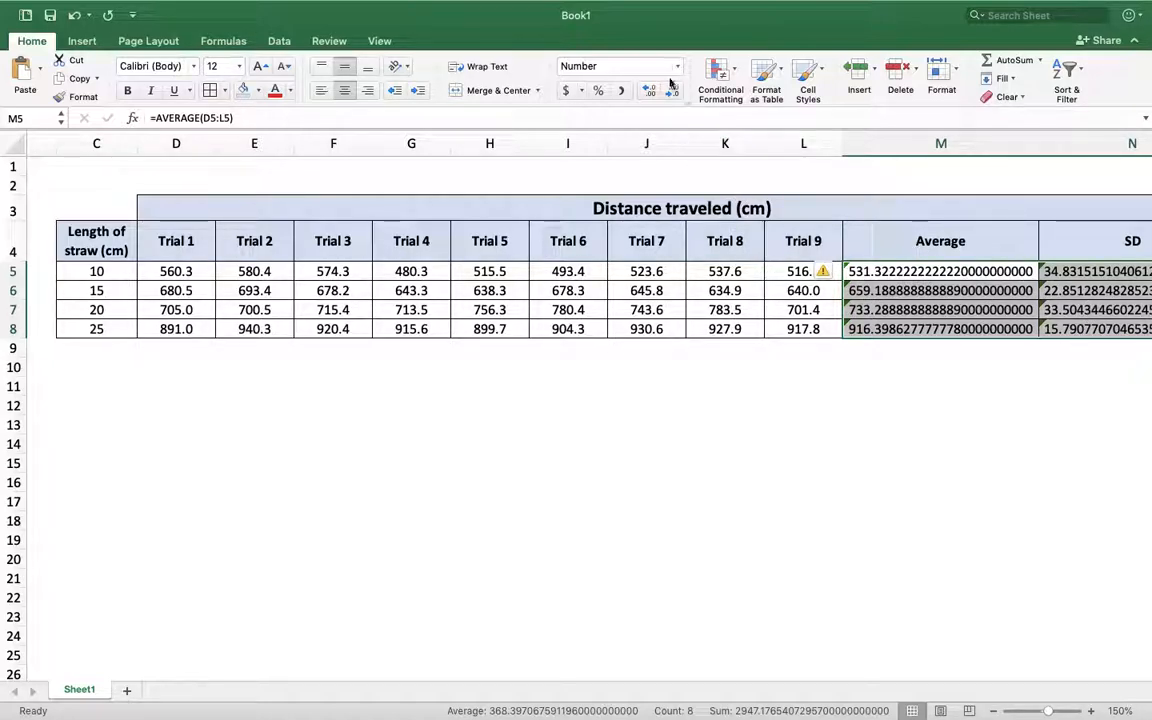
pyautogui.click(673, 90)
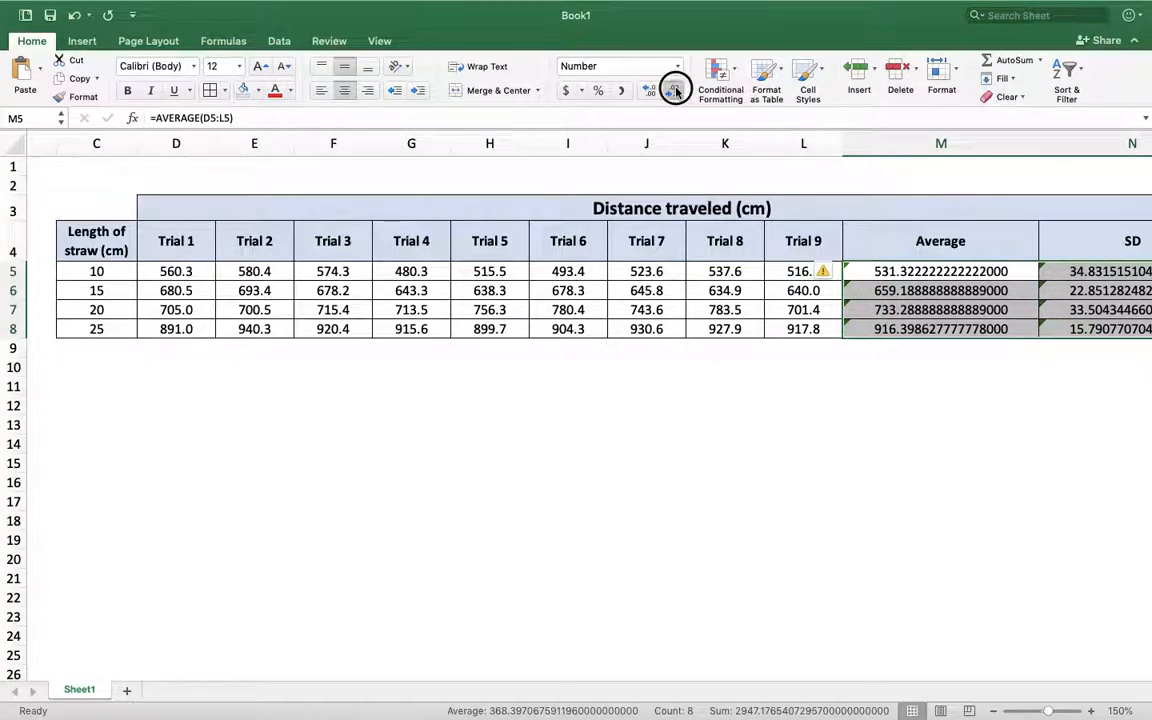
pyautogui.click(673, 90)
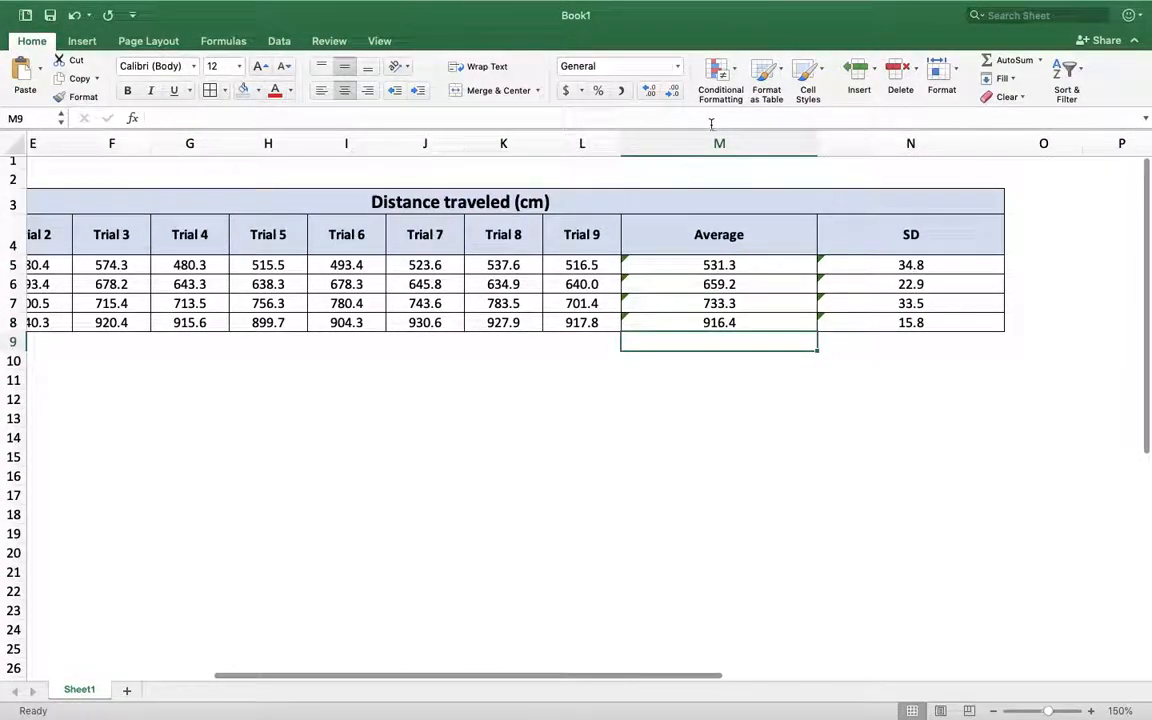
# Step: AutoFit the widths of columns M and N to their contents
pyautogui.click(718, 143)
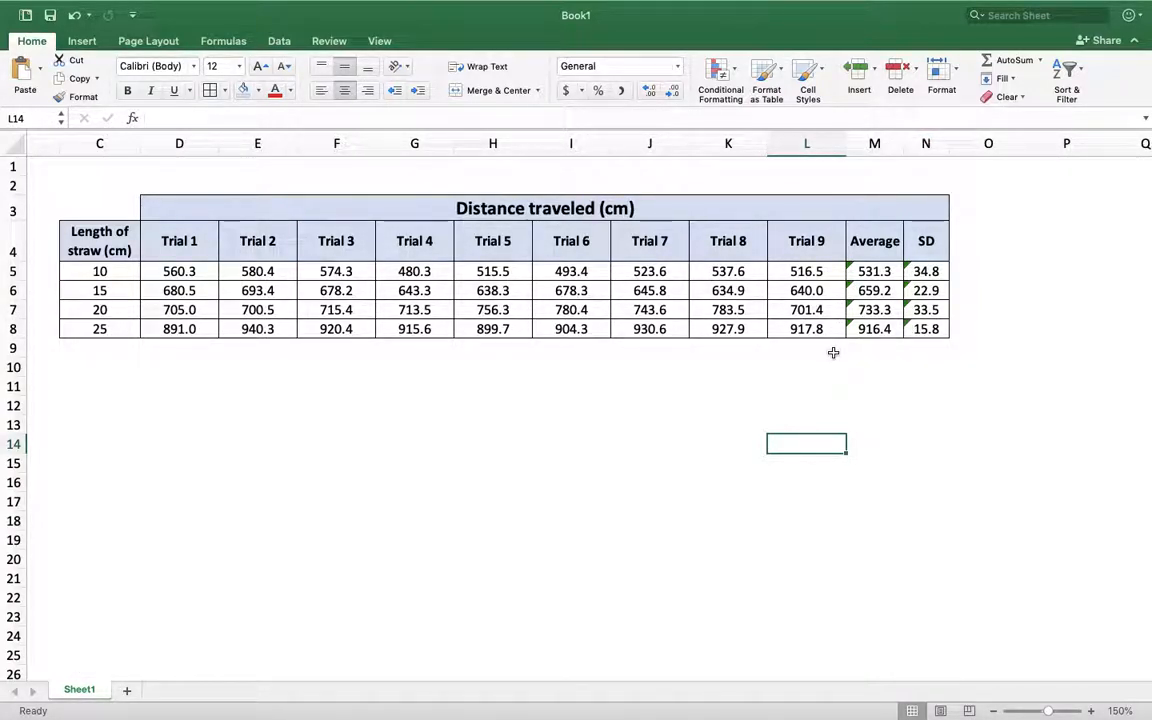
pyautogui.moveTo(678, 430)
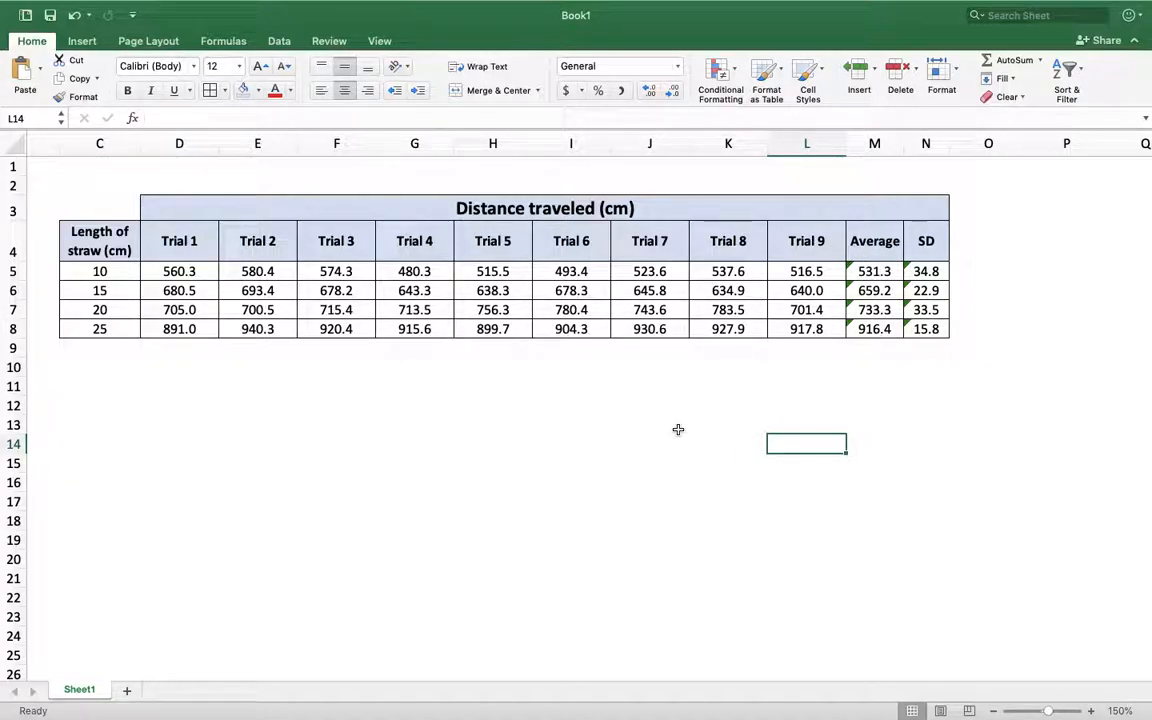
pyautogui.moveTo(470, 405)
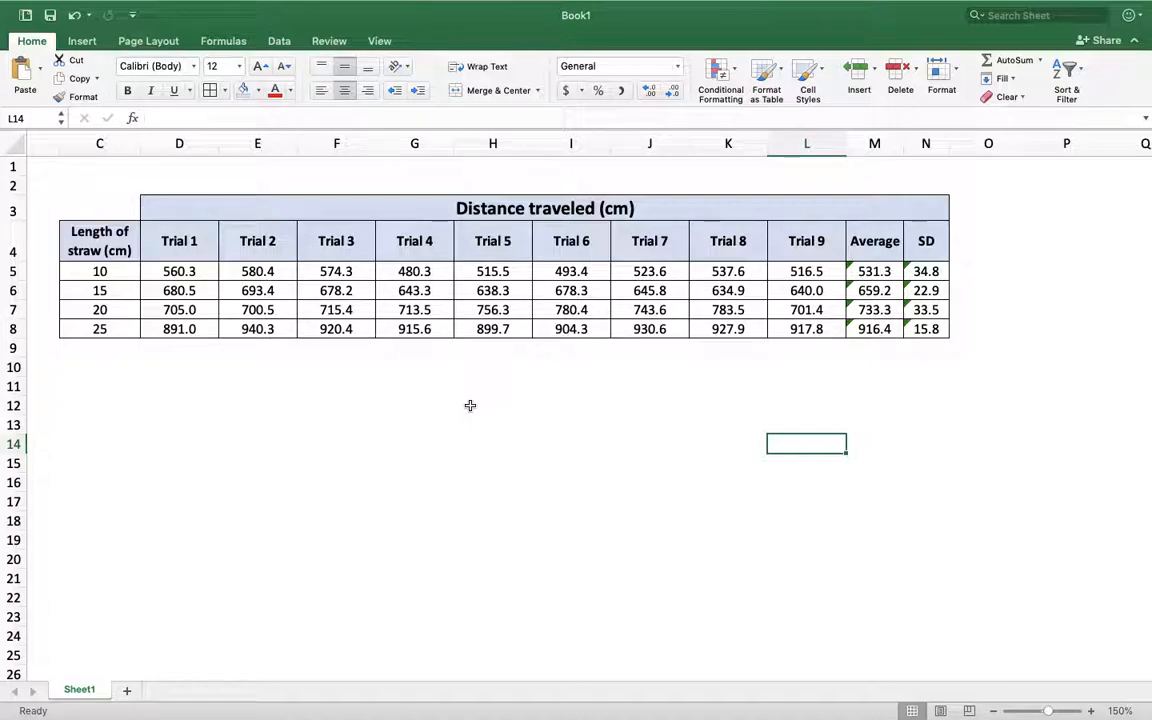